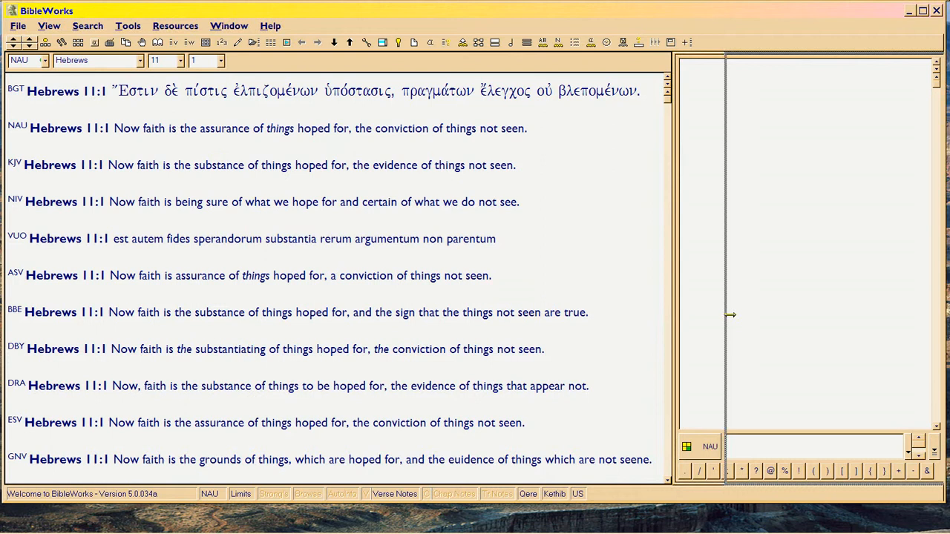
# Drag the splitter right to widen the Hebrews 11:1 verse display and narrow the side panel
pyautogui.moveTo(725, 314); pyautogui.dragTo(810, 314)
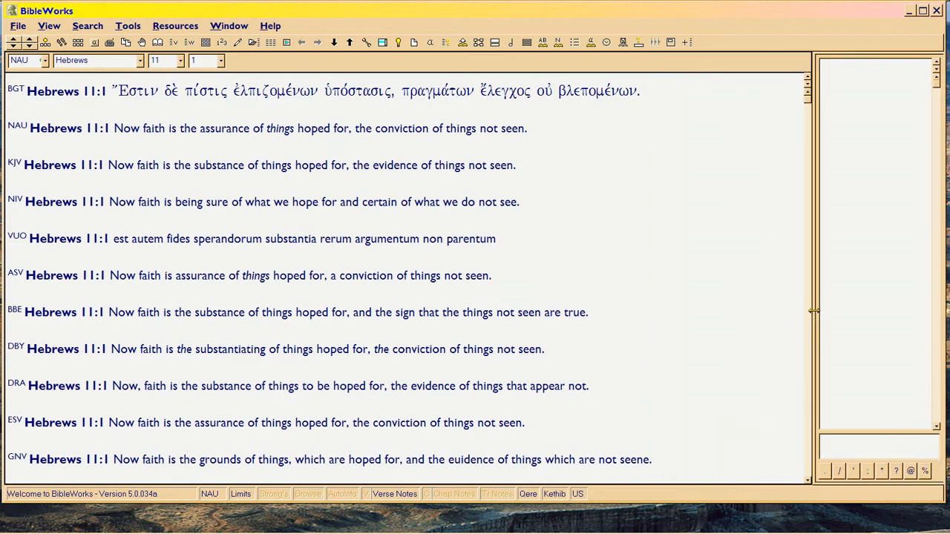
pyautogui.moveTo(819, 314)
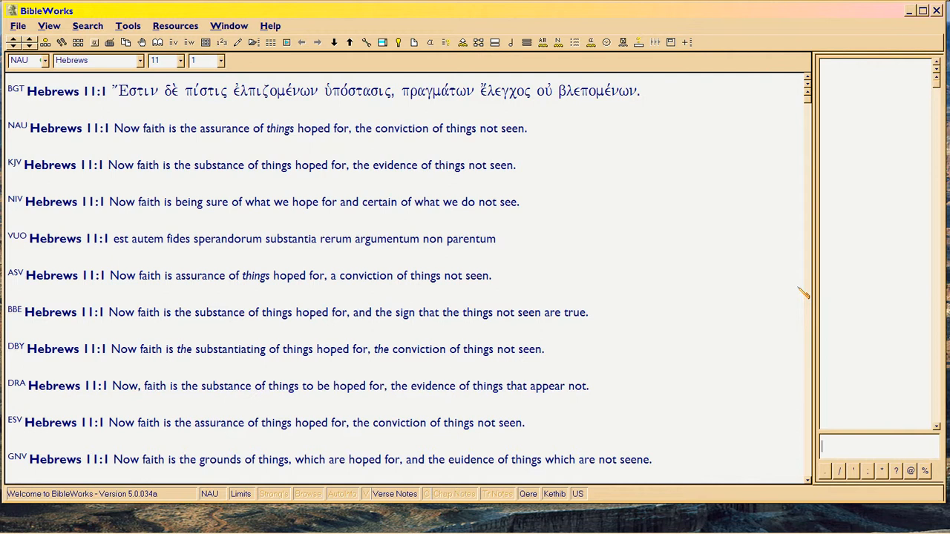
pyautogui.moveTo(659, 273)
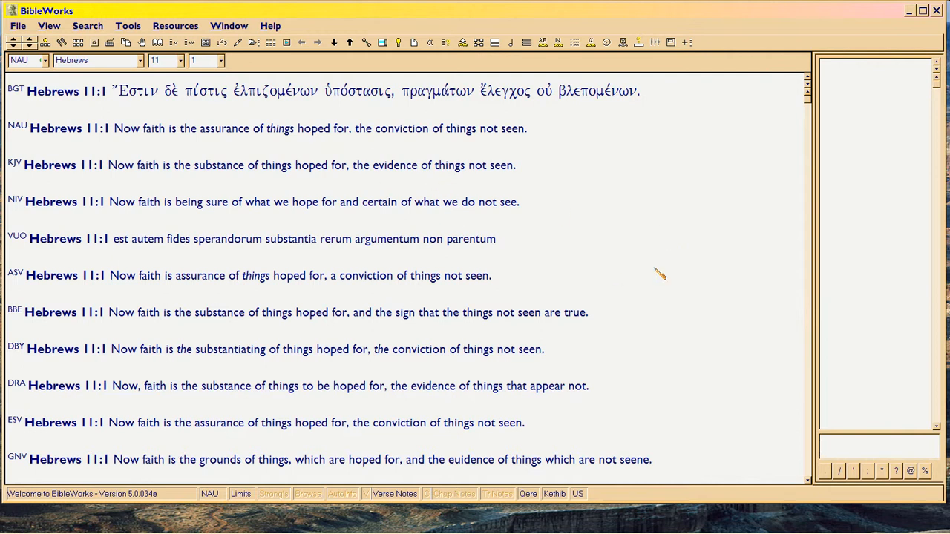
pyautogui.moveTo(436, 202)
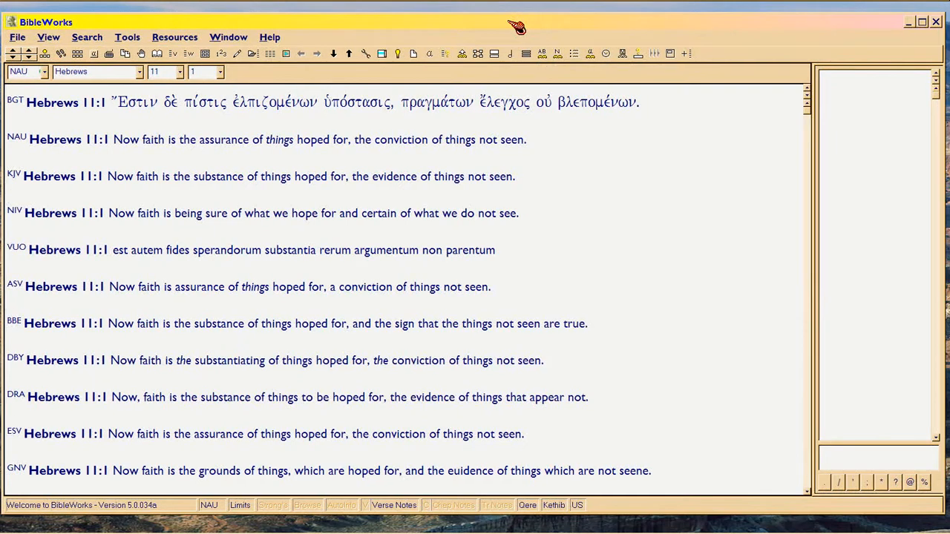
pyautogui.moveTo(572, 128)
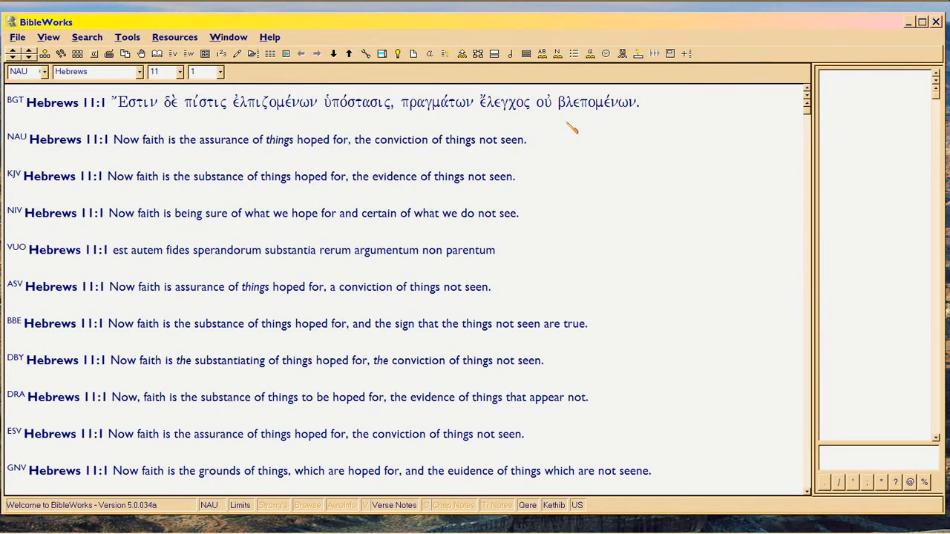
pyautogui.moveTo(572, 137)
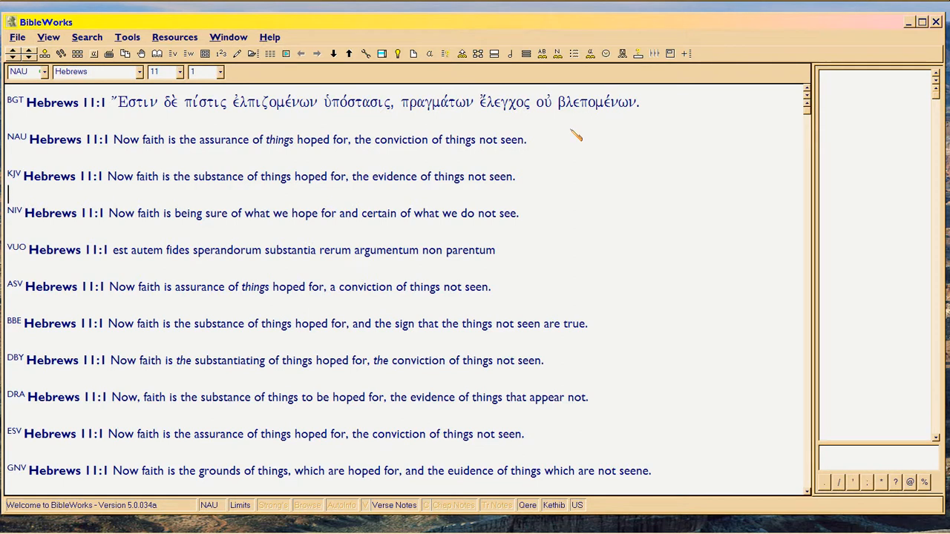
pyautogui.moveTo(137, 151)
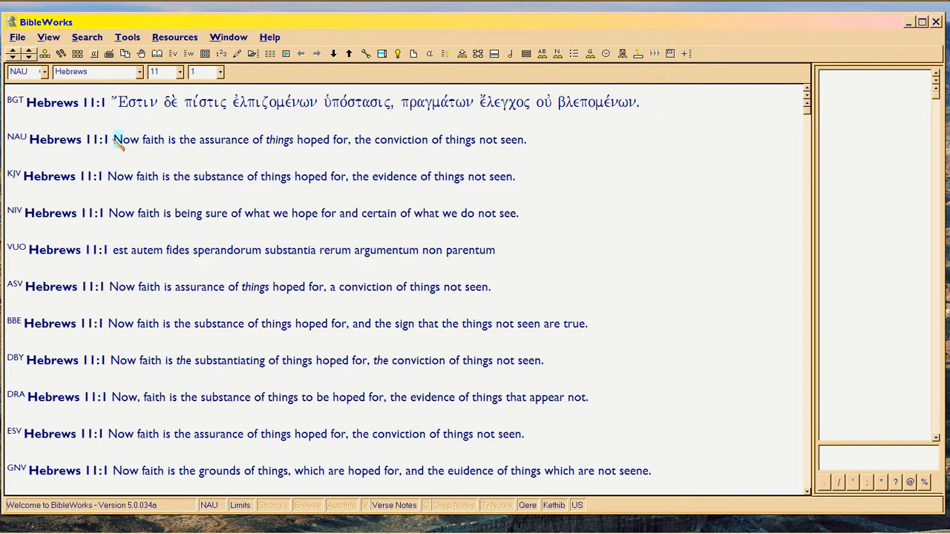
pyautogui.moveTo(113, 140); pyautogui.dragTo(508, 139)
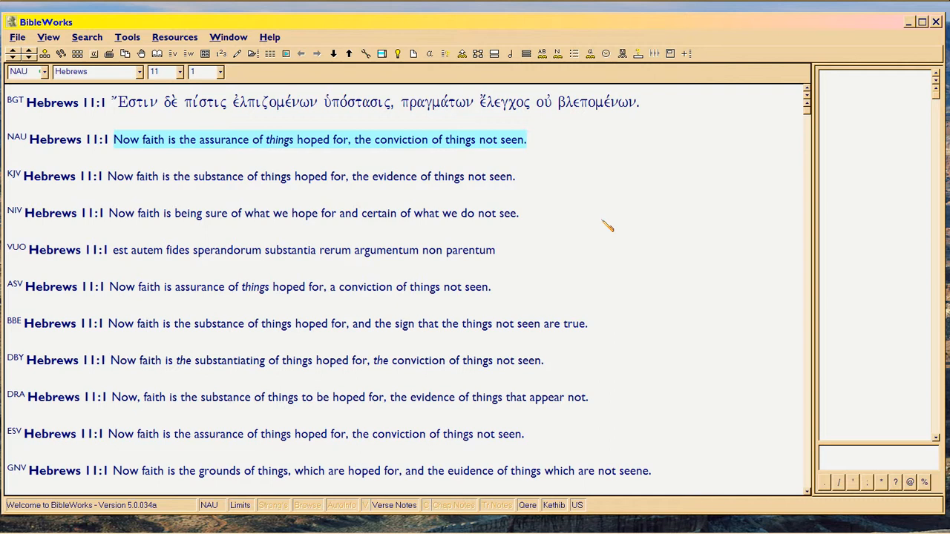
pyautogui.moveTo(604, 217)
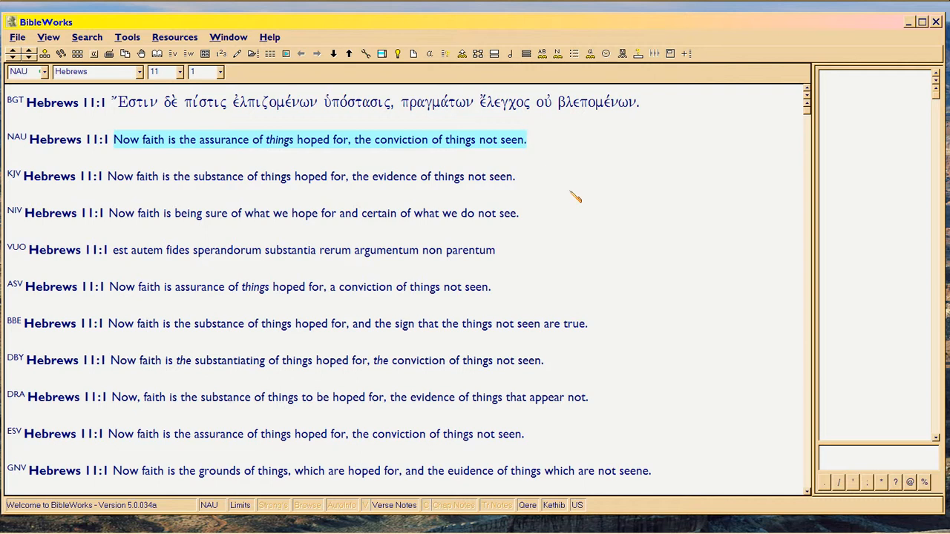
pyautogui.moveTo(139, 335)
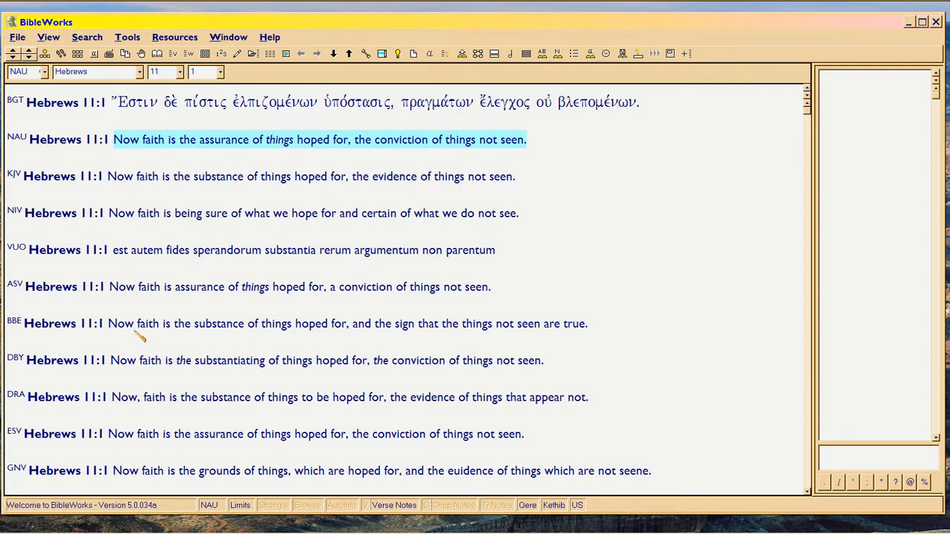
pyautogui.moveTo(16, 186)
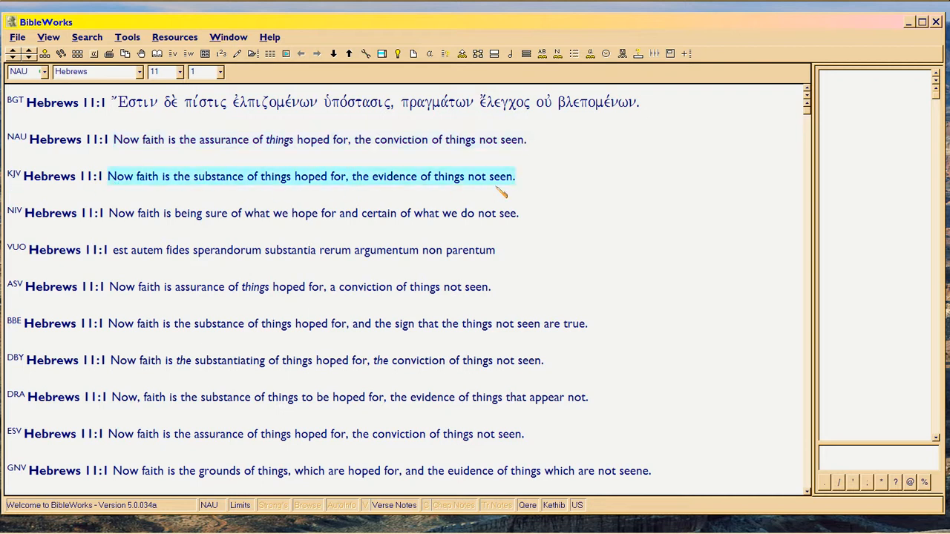
pyautogui.moveTo(122, 141)
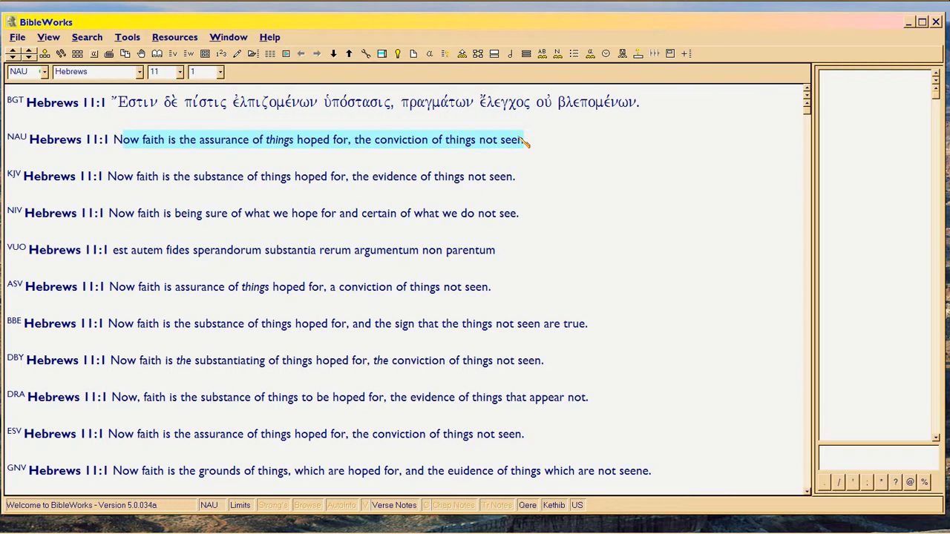
pyautogui.moveTo(111, 215)
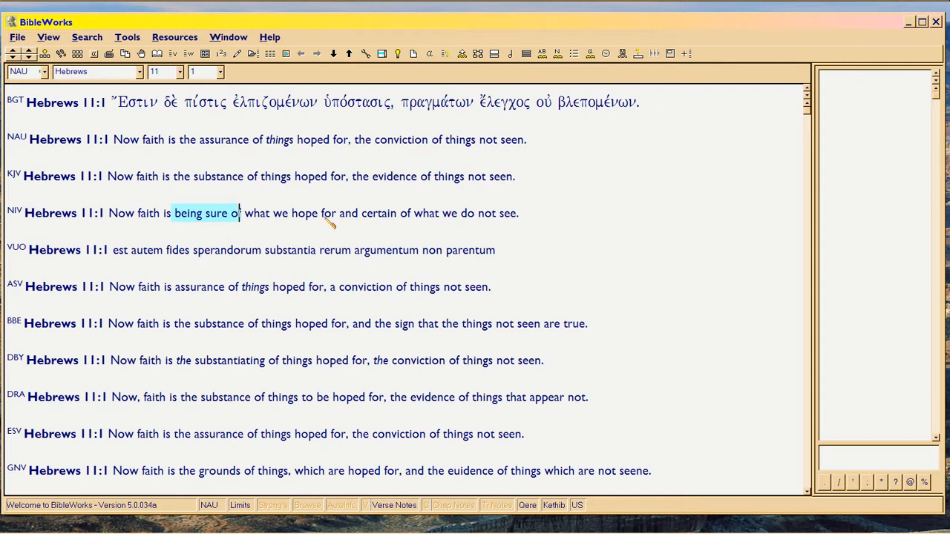
pyautogui.moveTo(116, 256)
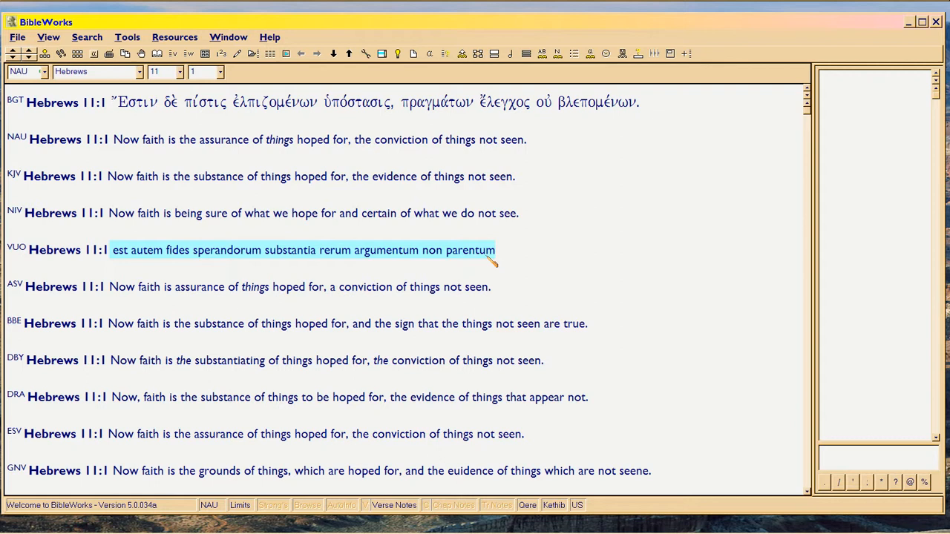
pyautogui.moveTo(514, 287)
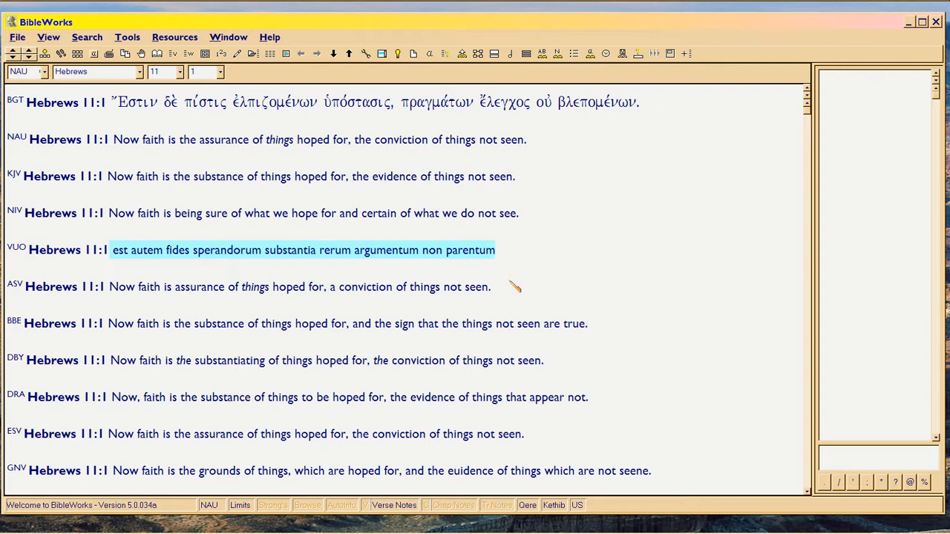
pyautogui.moveTo(496, 279)
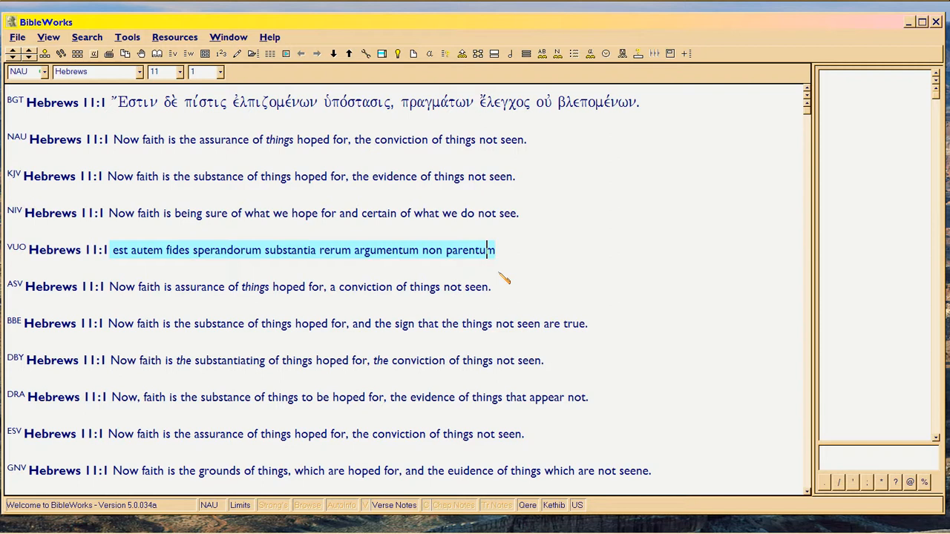
pyautogui.moveTo(296, 319)
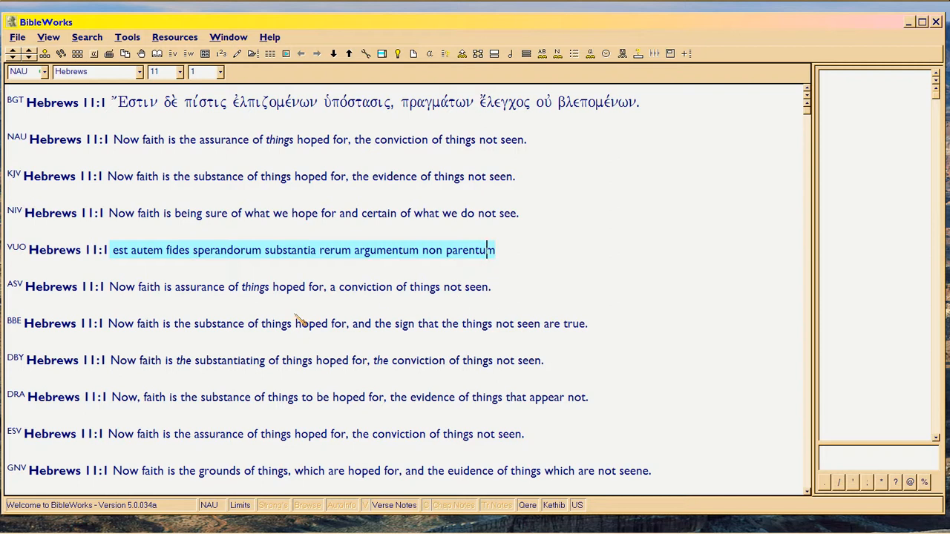
pyautogui.moveTo(119, 300)
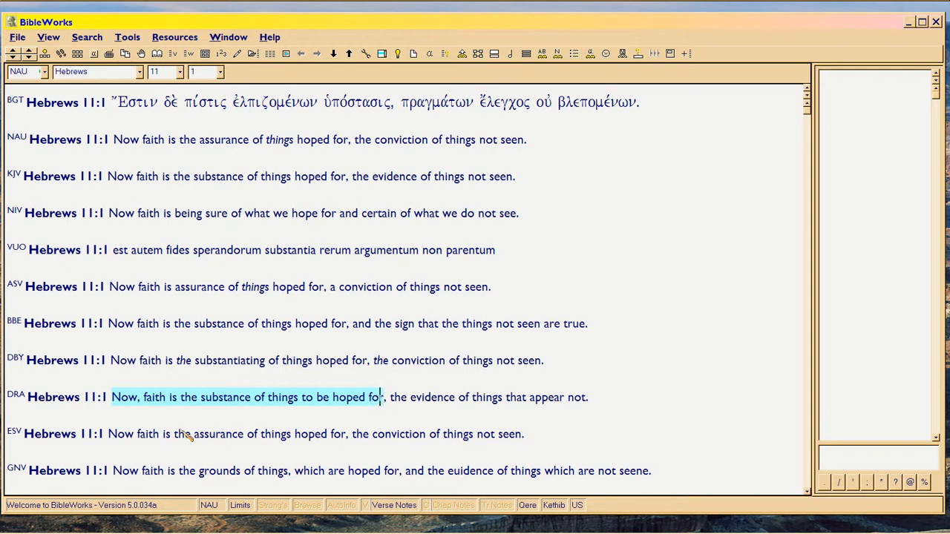
pyautogui.click(134, 433)
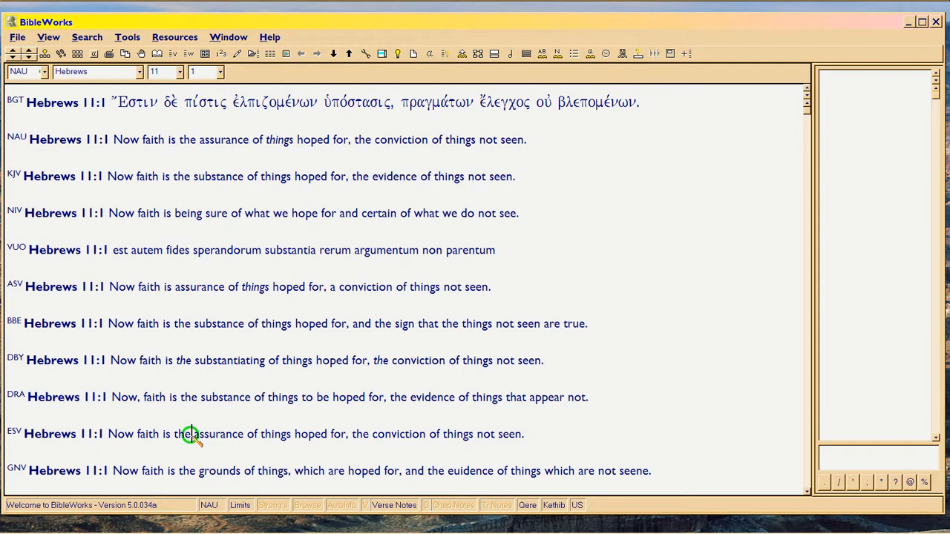
pyautogui.doubleClick(217, 433)
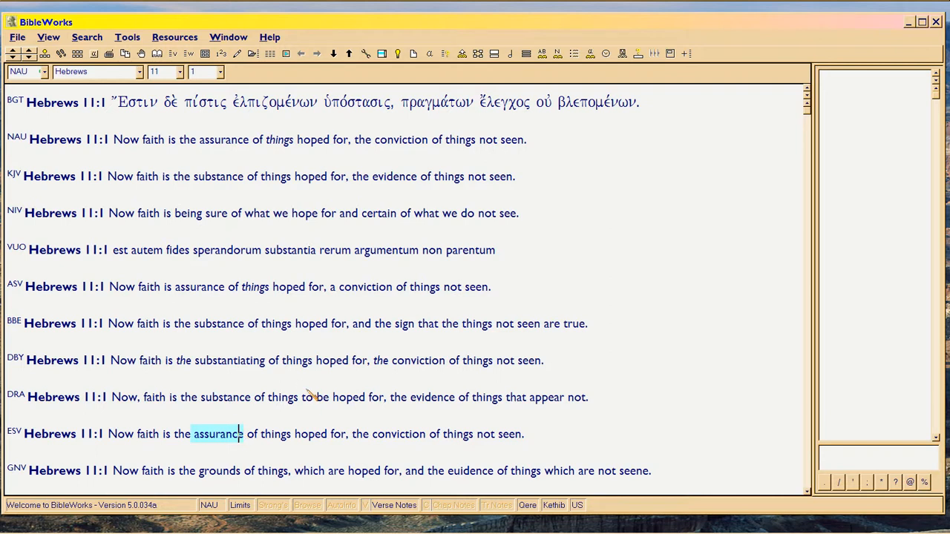
pyautogui.moveTo(347, 378)
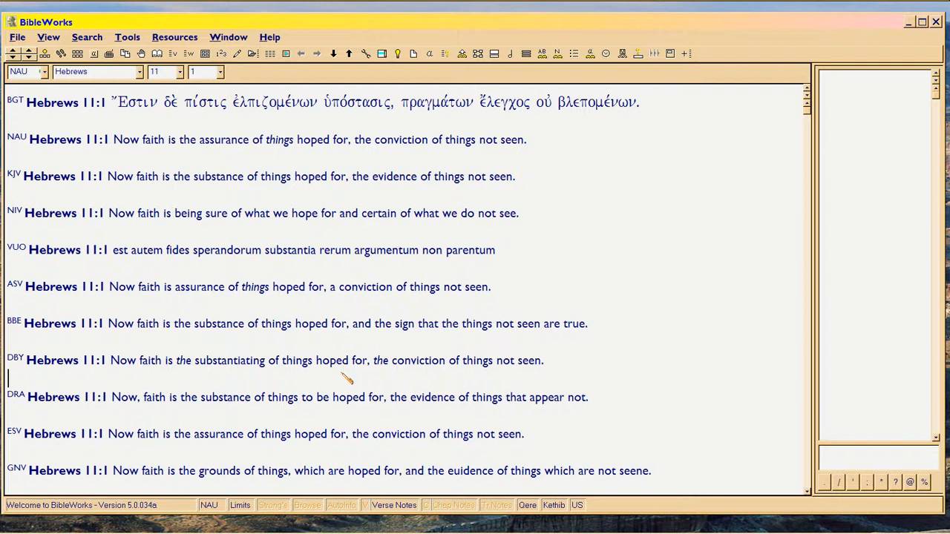
# Scroll through the parallel versions, highlight the NJB opening clause, and return to BGT, NAU and KJV at top
pyautogui.scroll(-3)
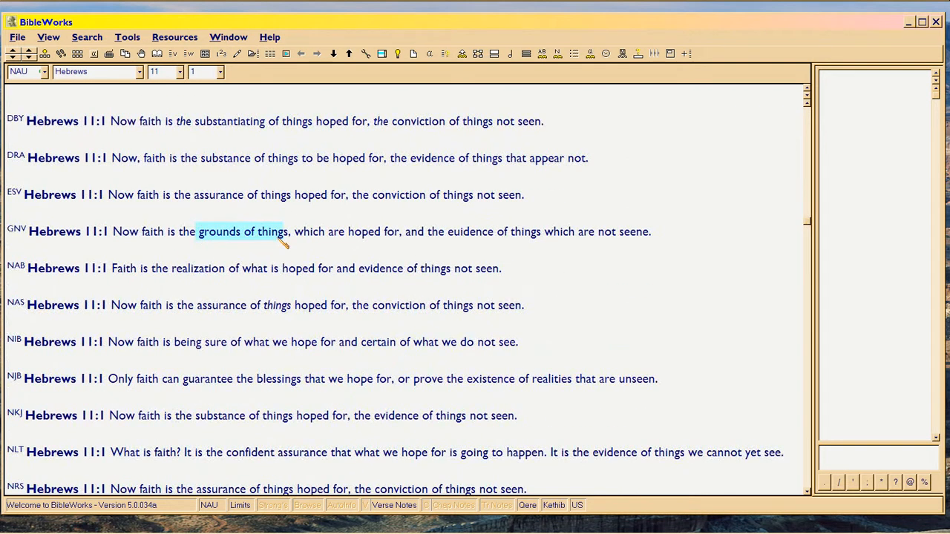
pyautogui.moveTo(312, 256)
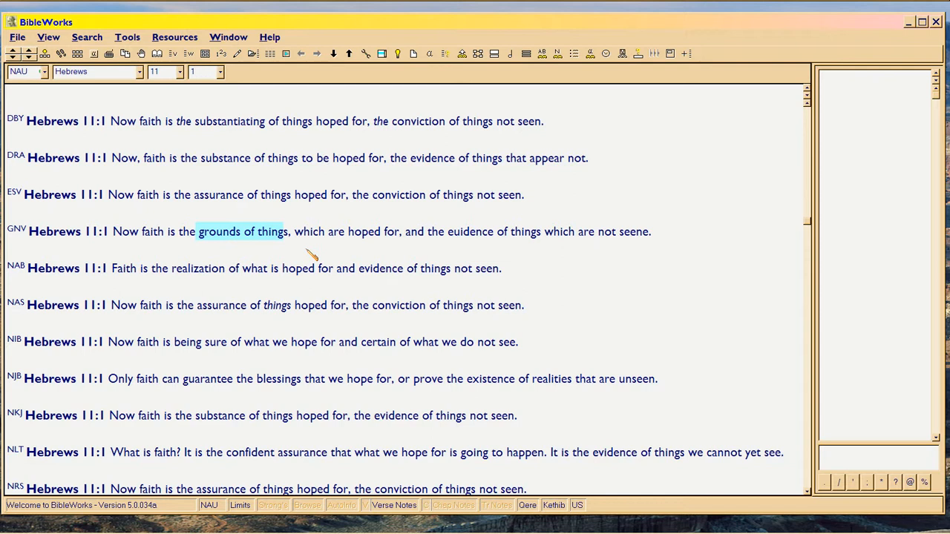
pyautogui.moveTo(15, 234)
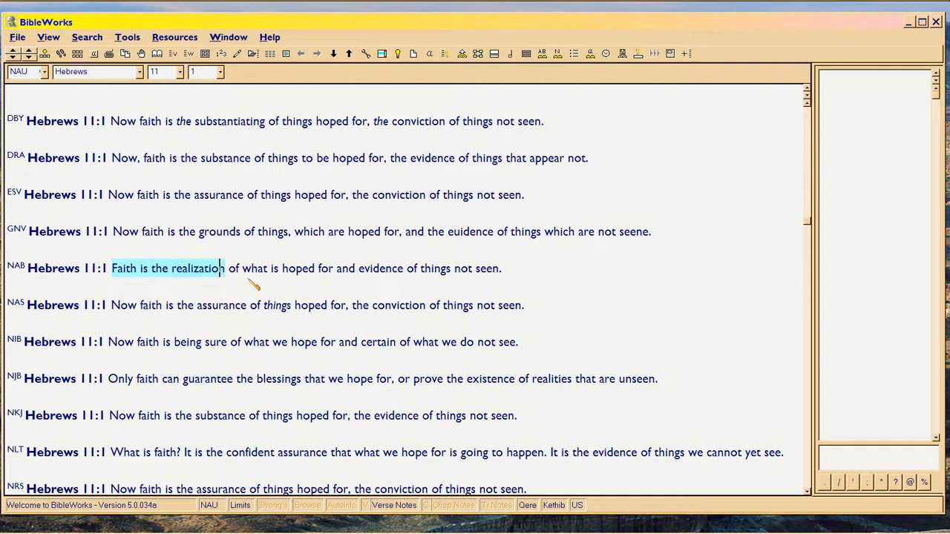
pyautogui.scroll(-3)
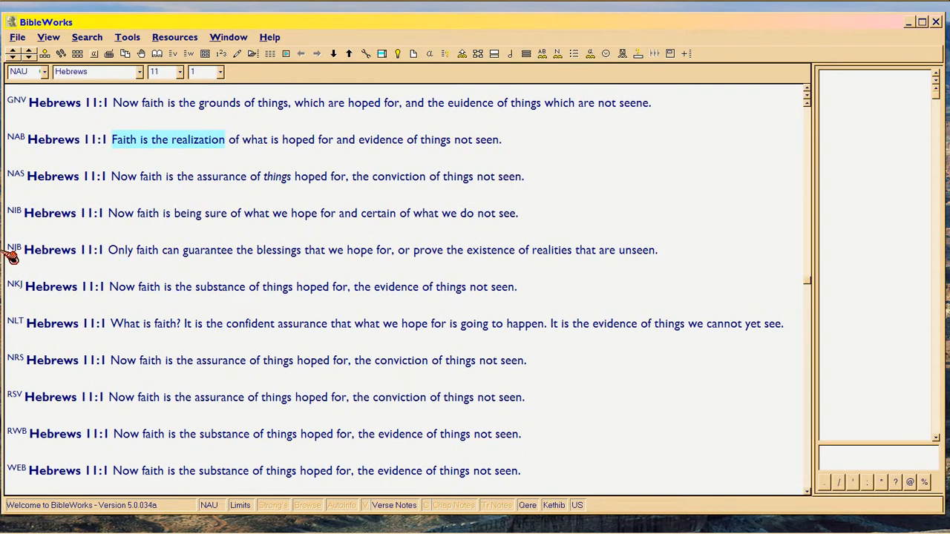
pyautogui.click(119, 249)
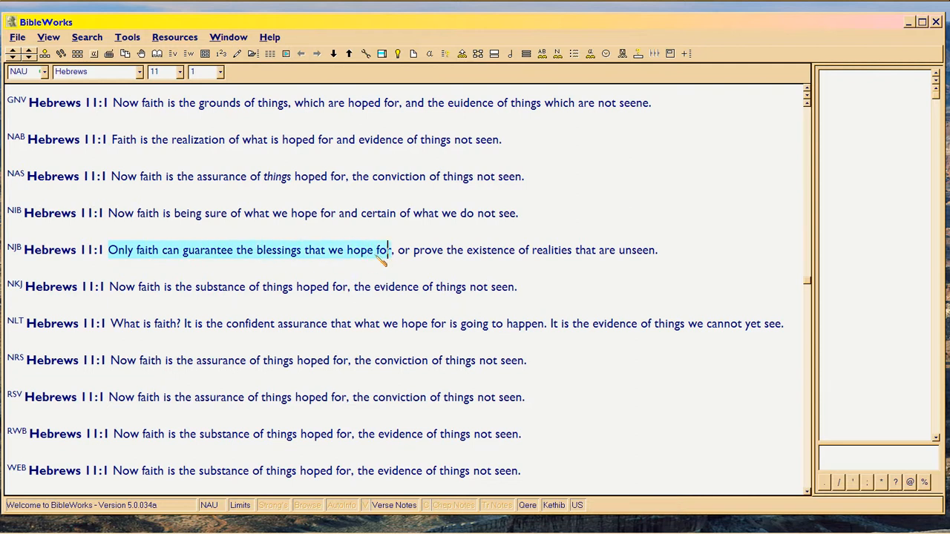
pyautogui.moveTo(383, 279)
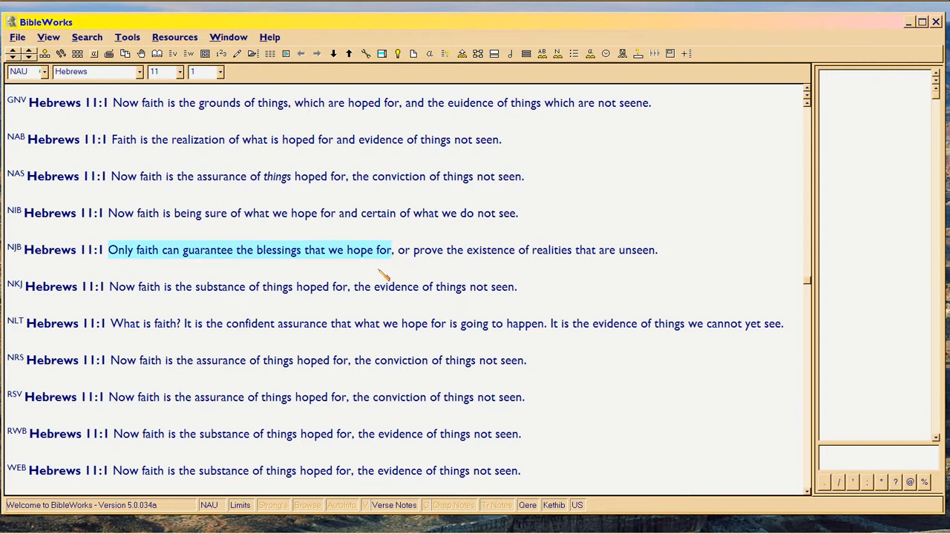
pyautogui.moveTo(385, 281)
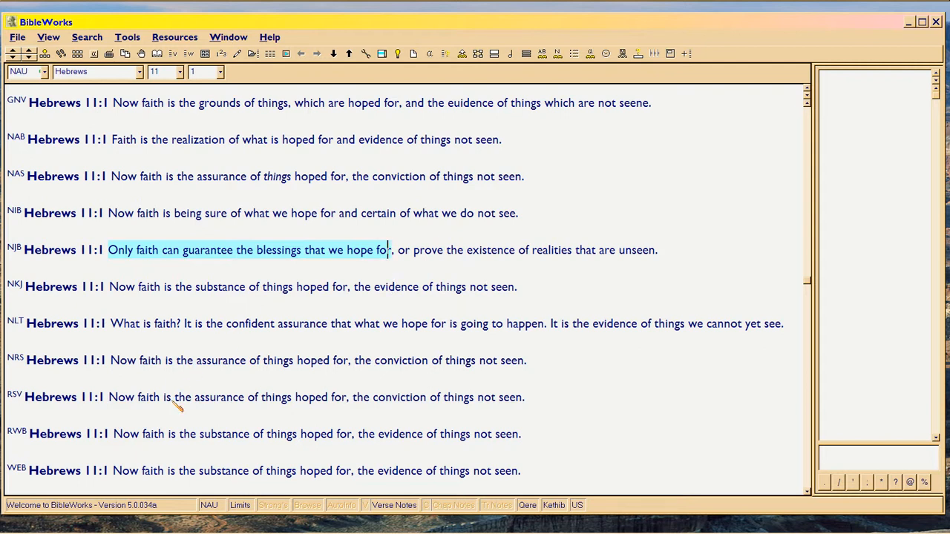
pyautogui.moveTo(668, 264)
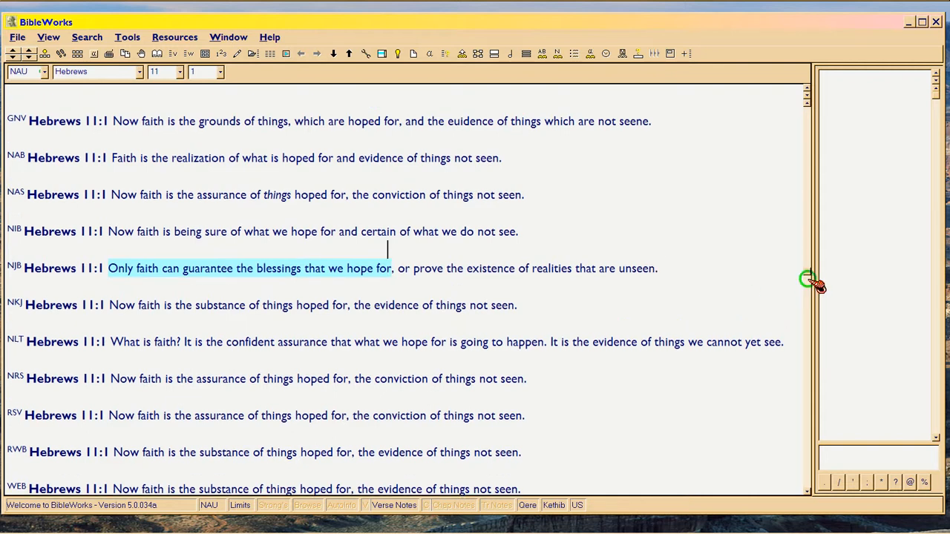
pyautogui.scroll(3)
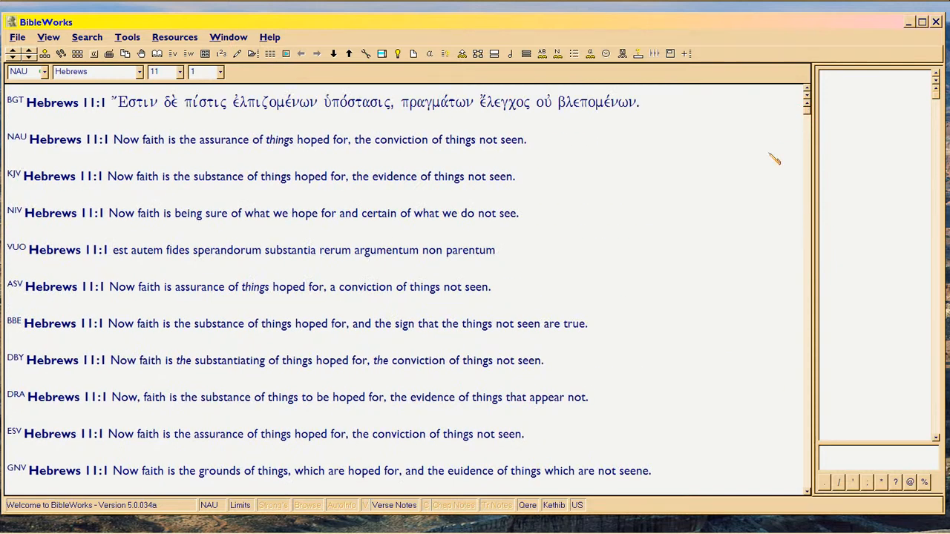
pyautogui.moveTo(750, 163)
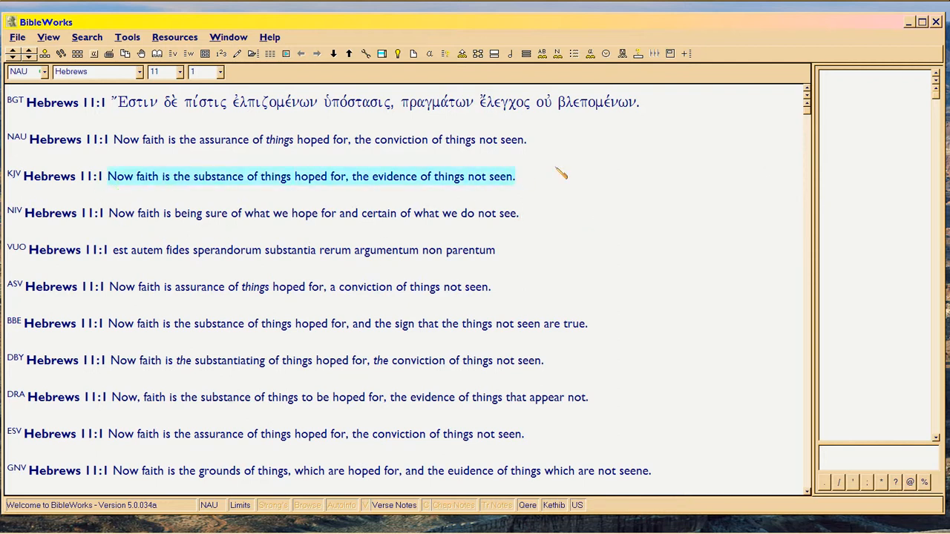
pyautogui.moveTo(668, 207)
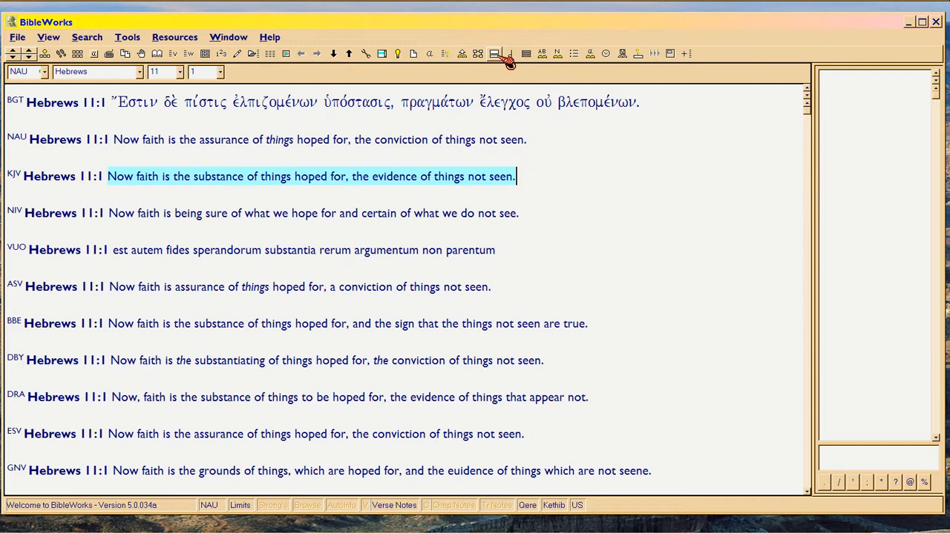
# Show the lexicon pane under the verses, sized so only BGT, NAU and KJV remain visible, and look up πίστις
pyautogui.click(511, 53)
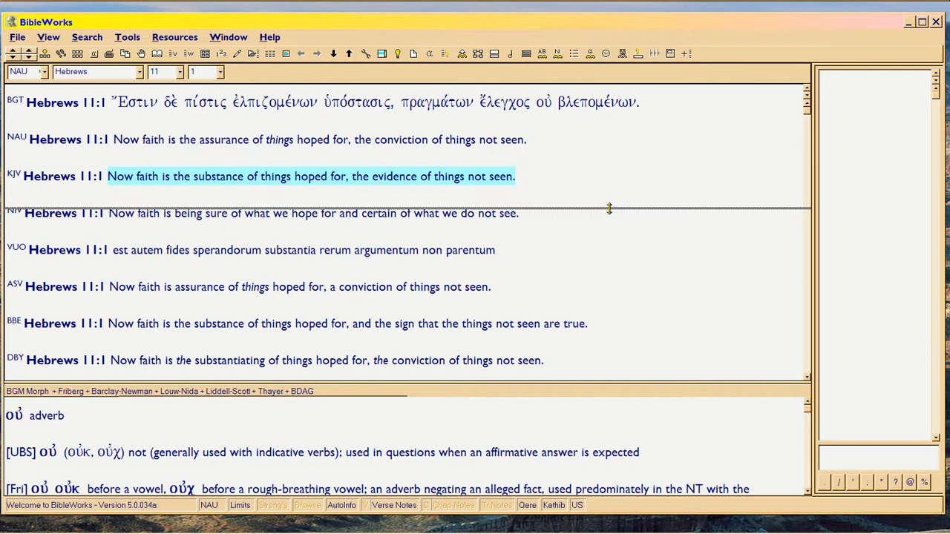
pyautogui.moveTo(608, 213); pyautogui.dragTo(608, 189)
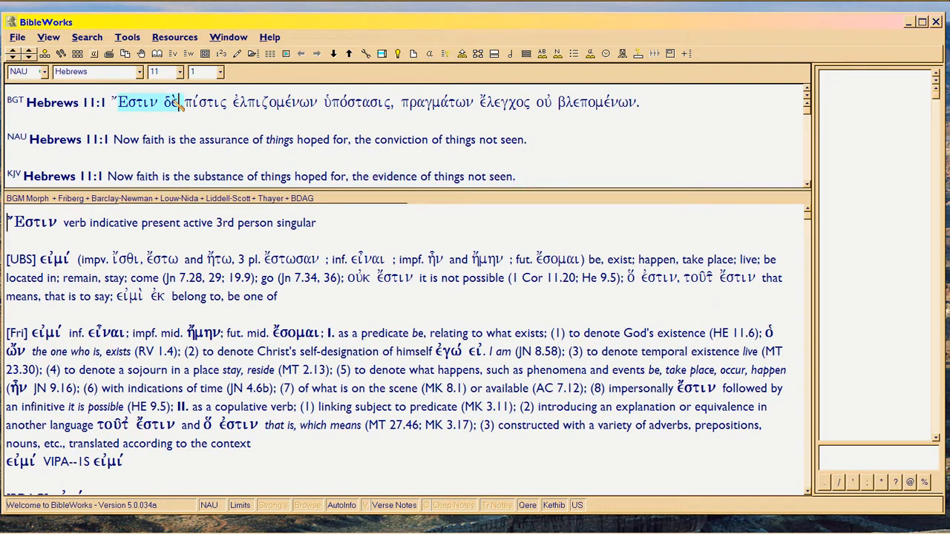
pyautogui.click(169, 101)
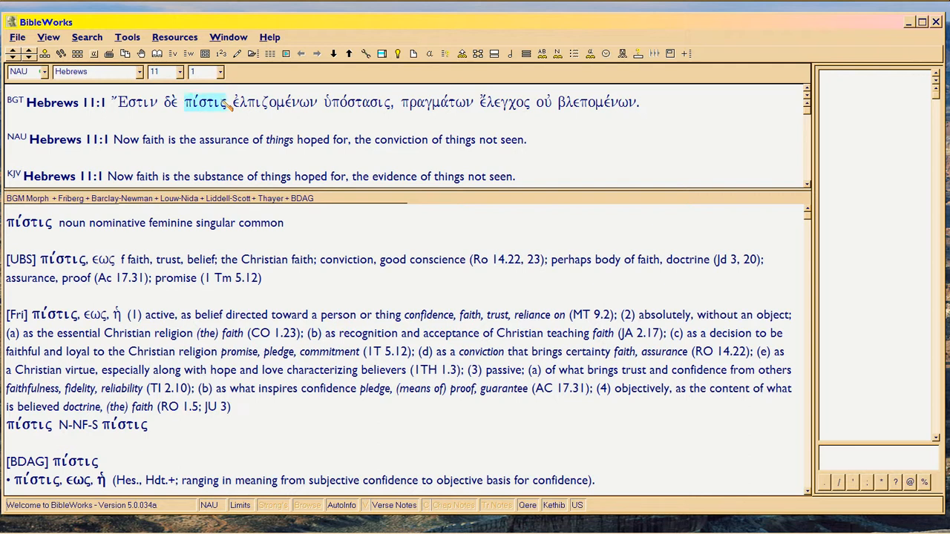
pyautogui.moveTo(206, 110)
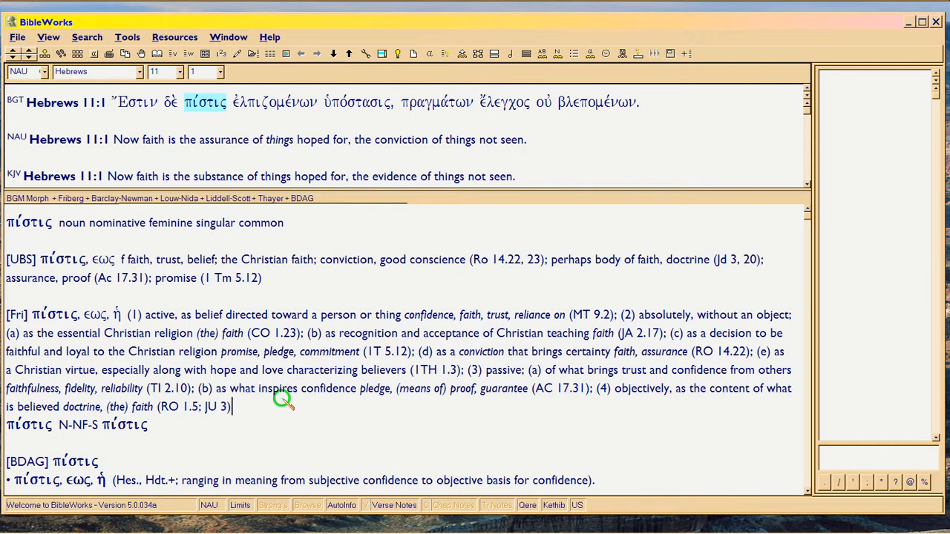
# Read through the lexicon entries for πίστις, scrolling down and back up the pane
pyautogui.scroll(-3)
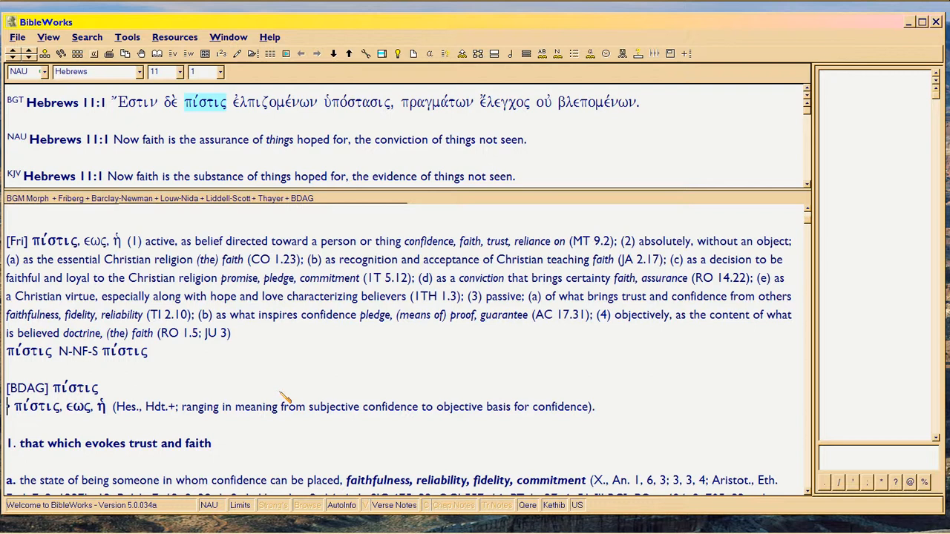
pyautogui.scroll(-3)
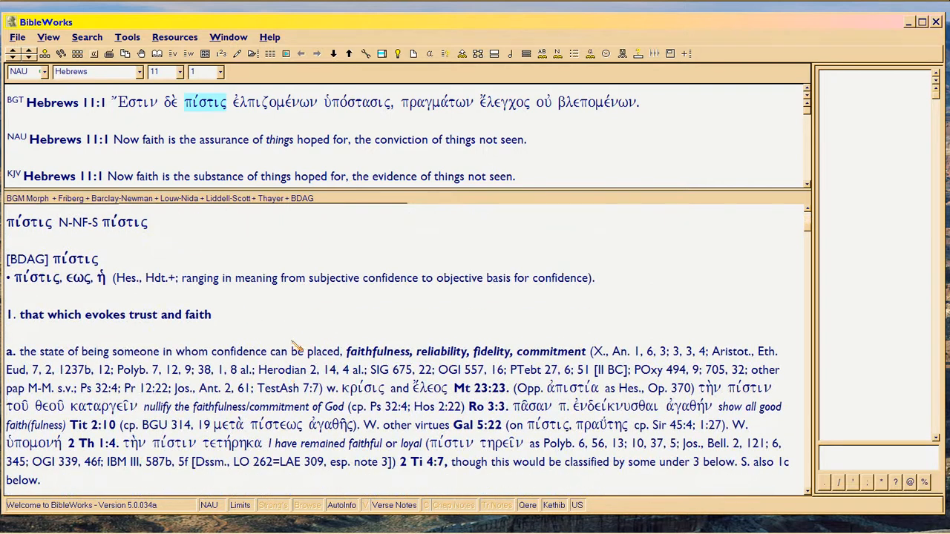
pyautogui.moveTo(297, 338)
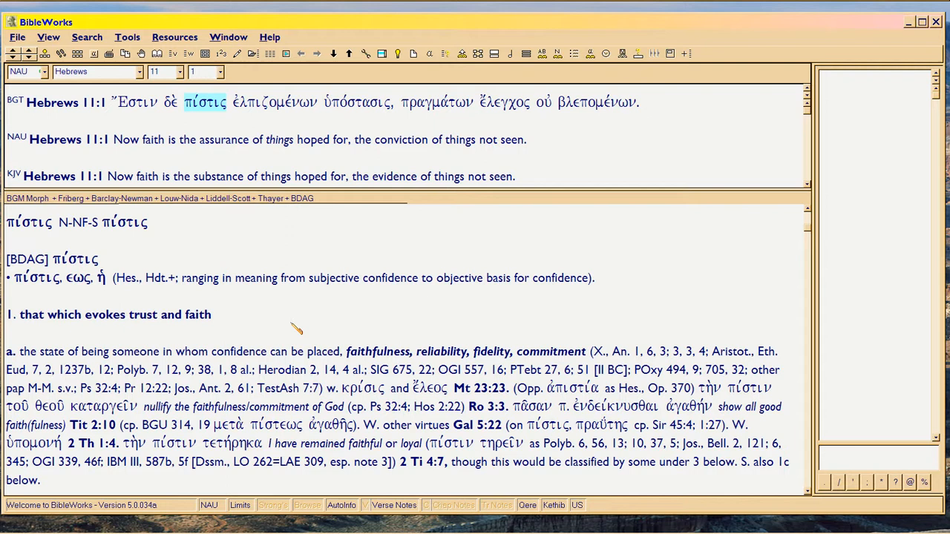
pyautogui.moveTo(33, 321)
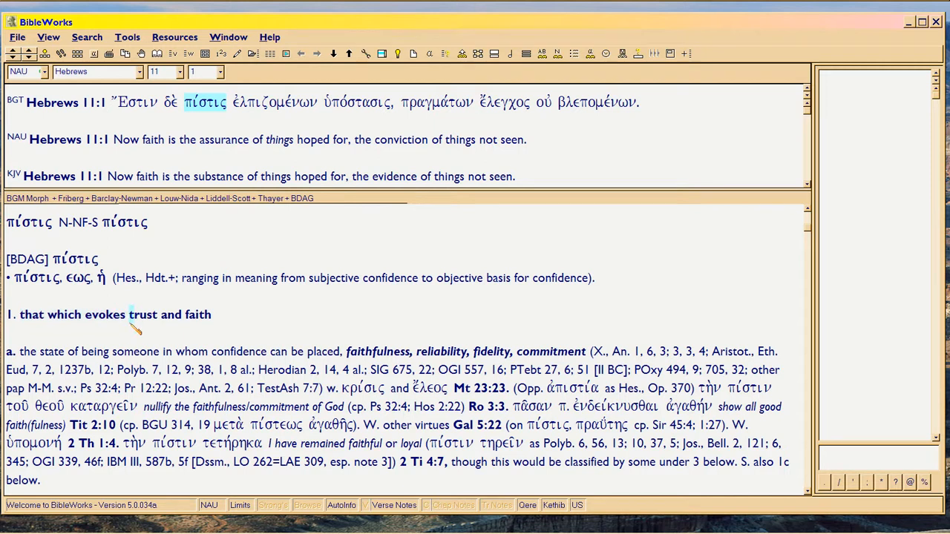
pyautogui.scroll(-3)
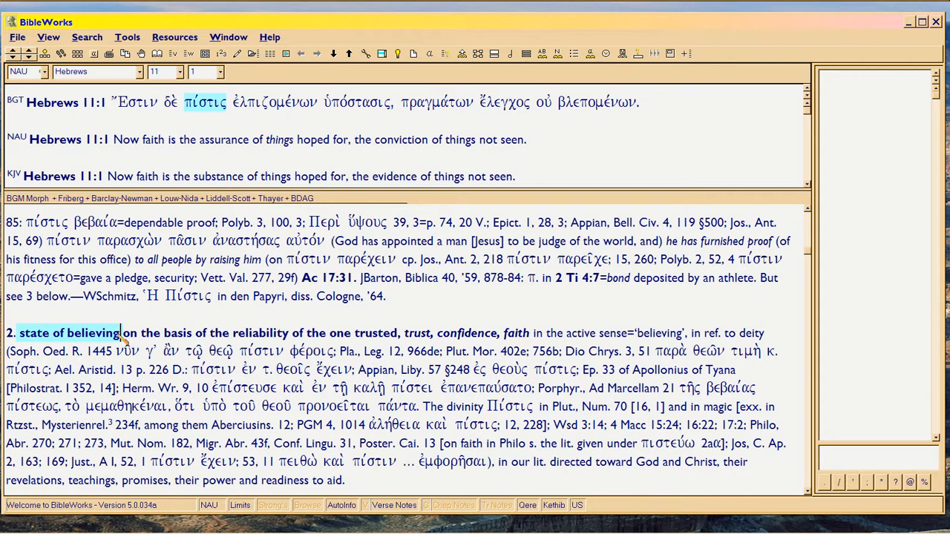
pyautogui.moveTo(179, 329)
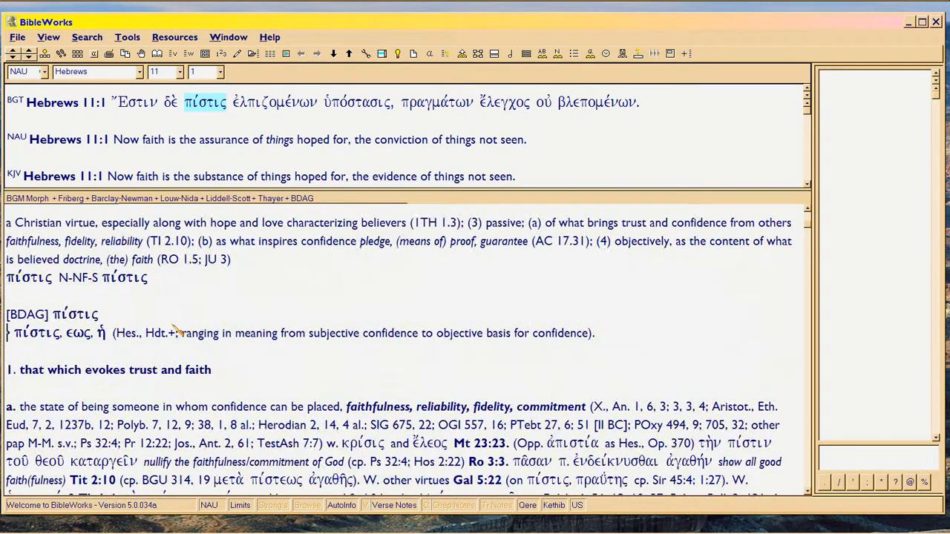
pyautogui.scroll(3)
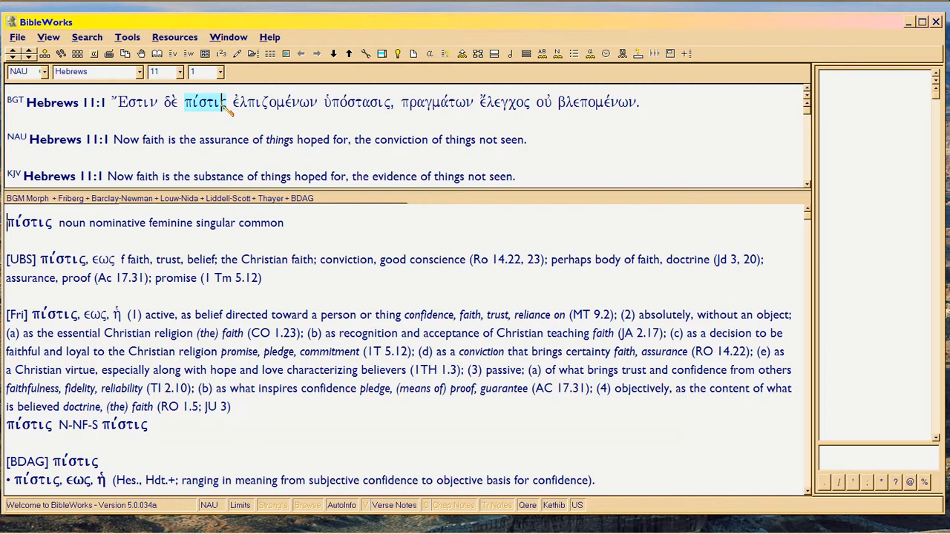
pyautogui.moveTo(217, 368)
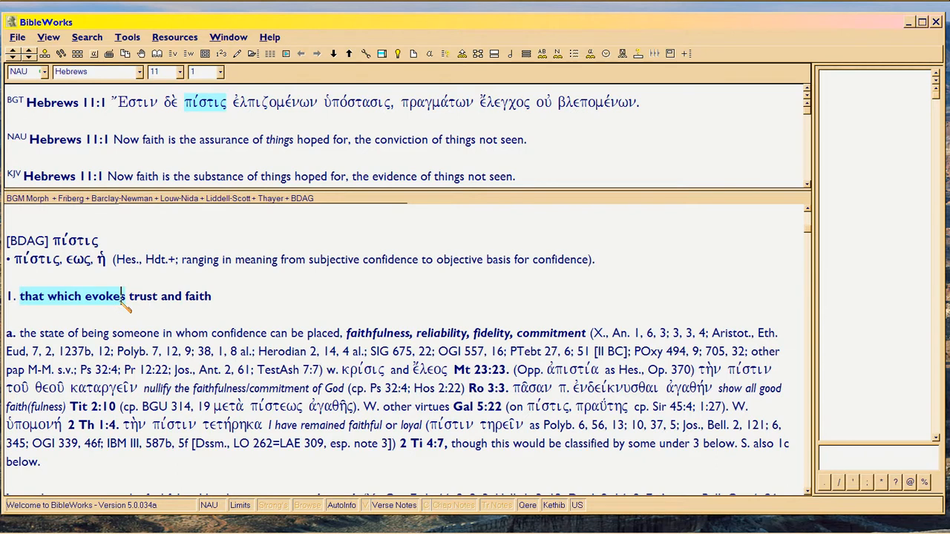
pyautogui.scroll(-3)
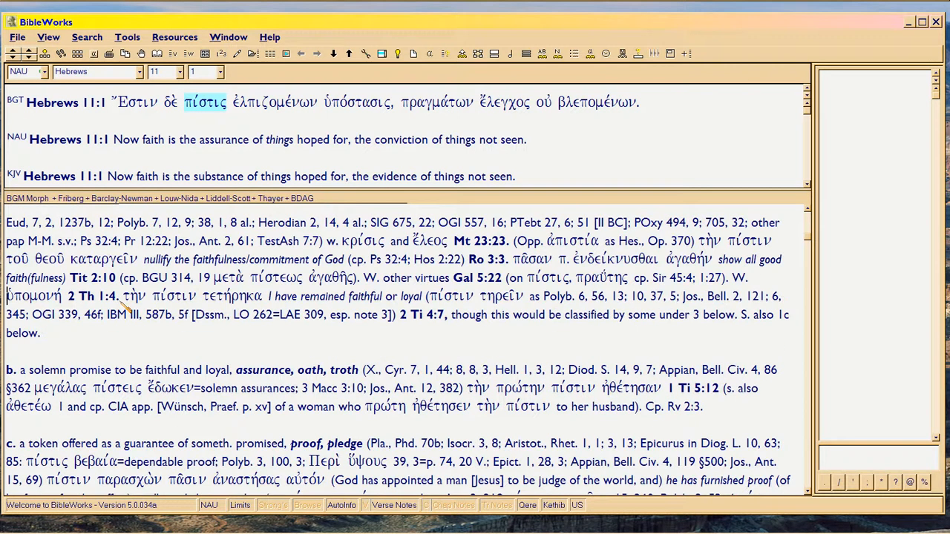
pyautogui.scroll(-3)
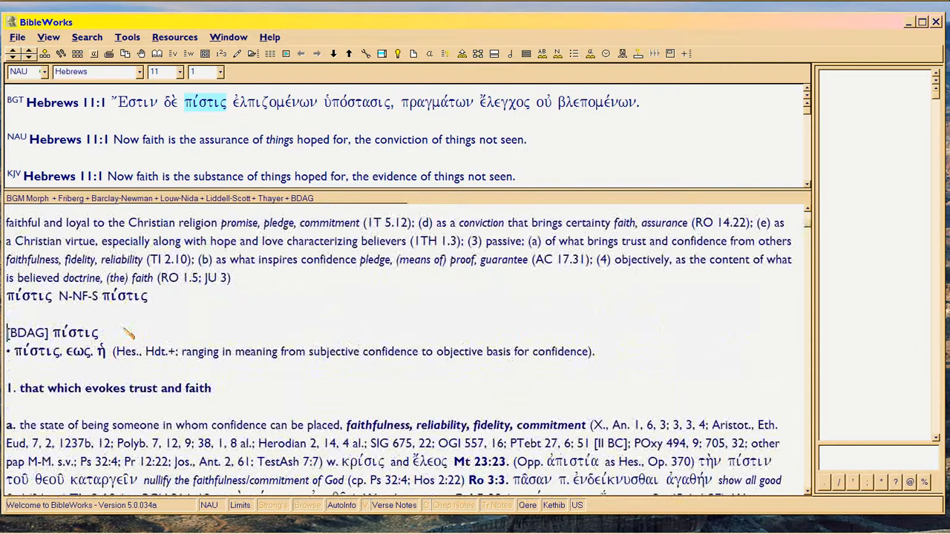
pyautogui.scroll(3)
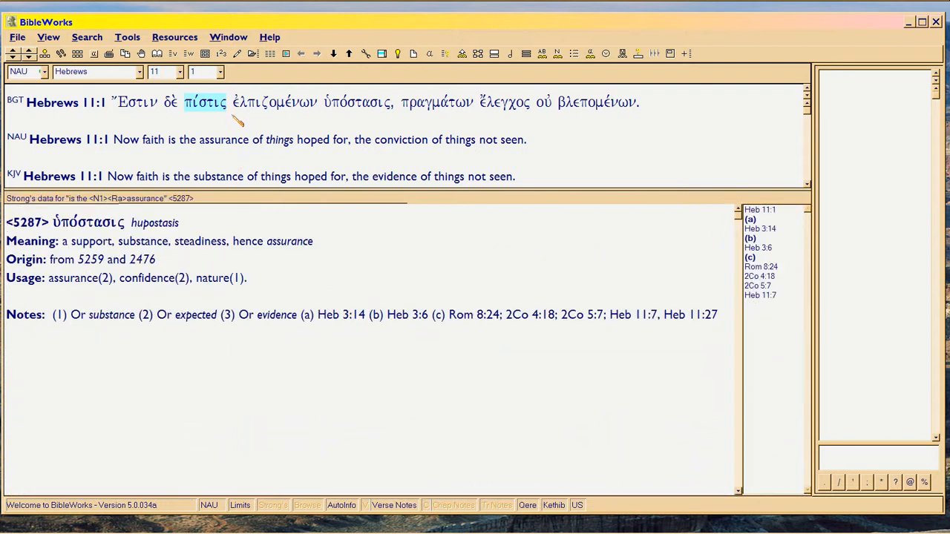
# Lock the lexicon on ἐλπιζομένων, compare it briefly with πίστις, then release the lock
pyautogui.click(204, 101)
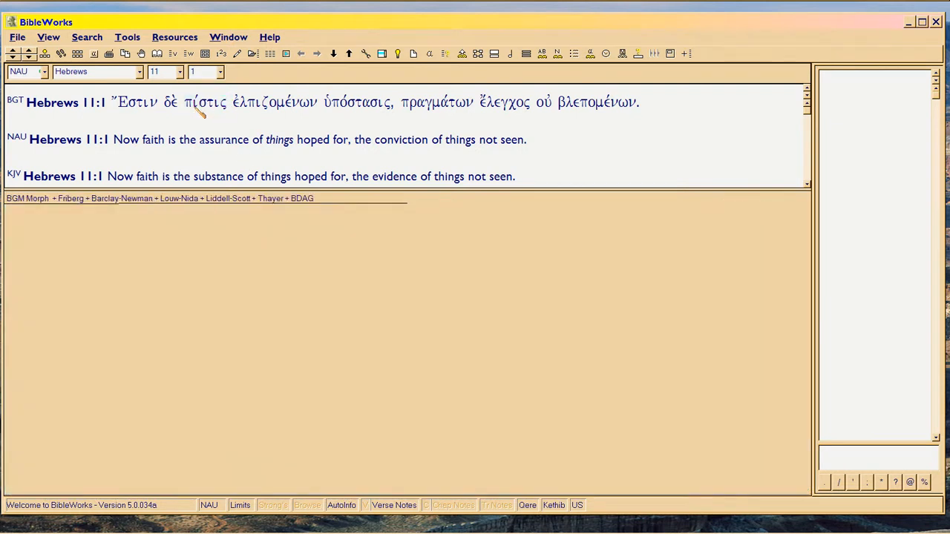
pyautogui.click(205, 101)
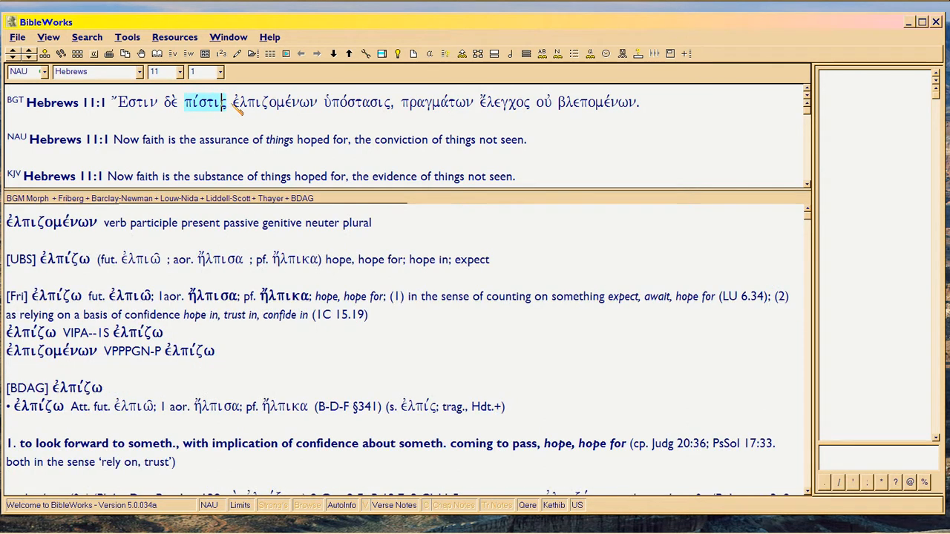
pyautogui.click(273, 102)
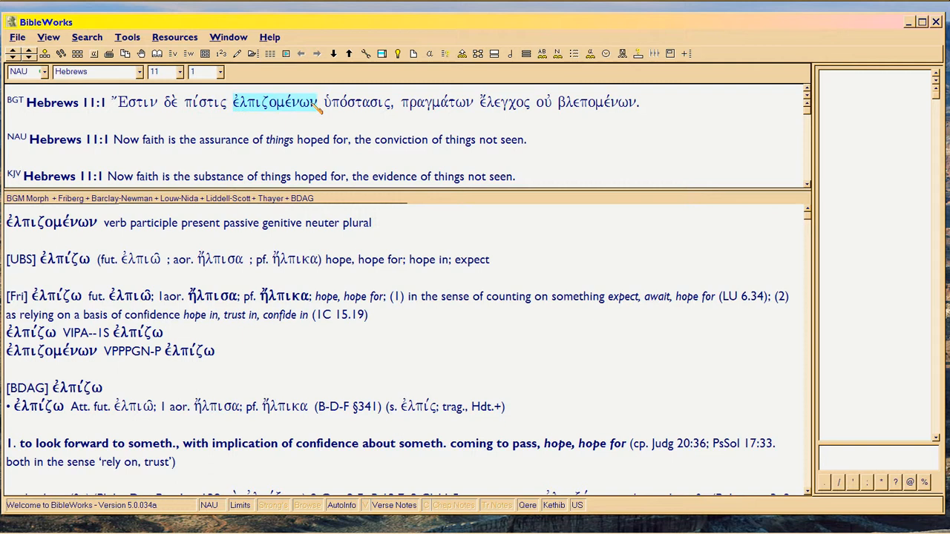
pyautogui.moveTo(308, 104)
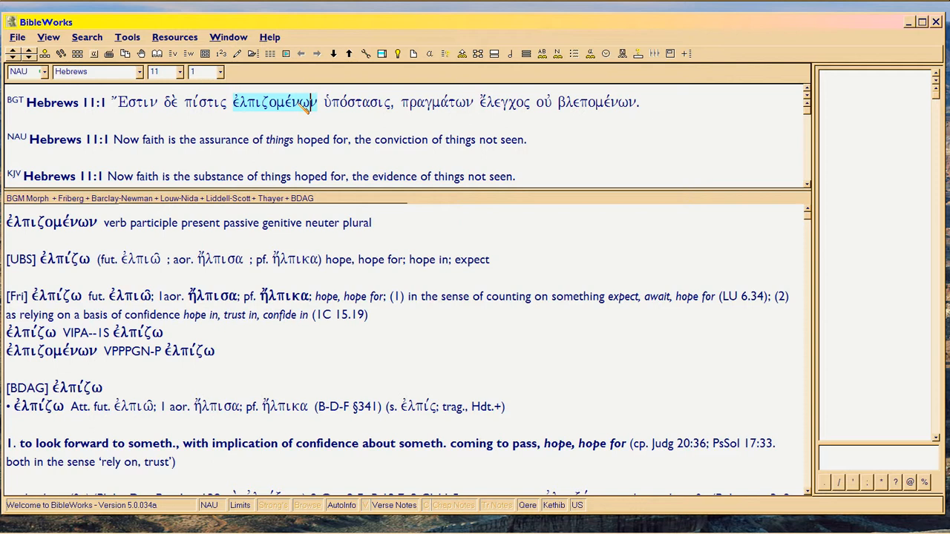
pyautogui.moveTo(310, 101)
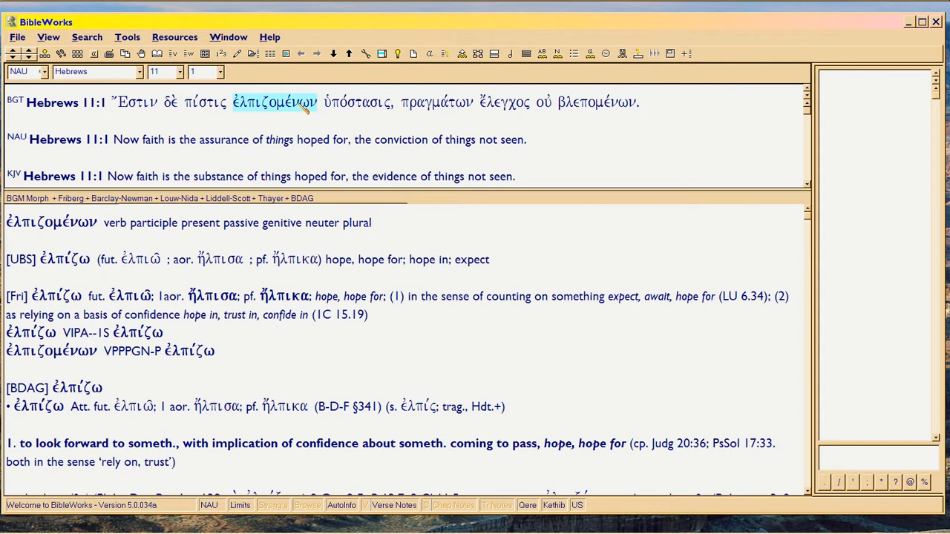
pyautogui.click(205, 101)
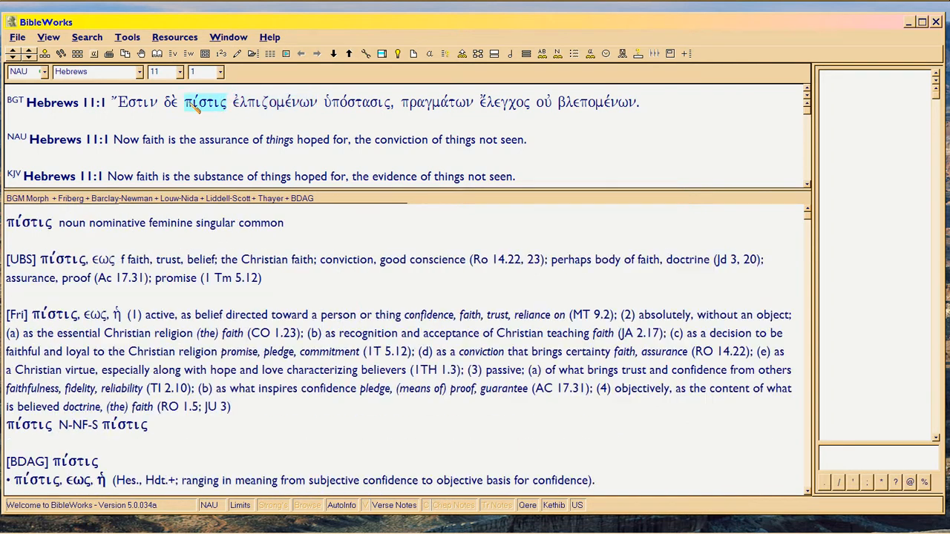
pyautogui.moveTo(222, 102)
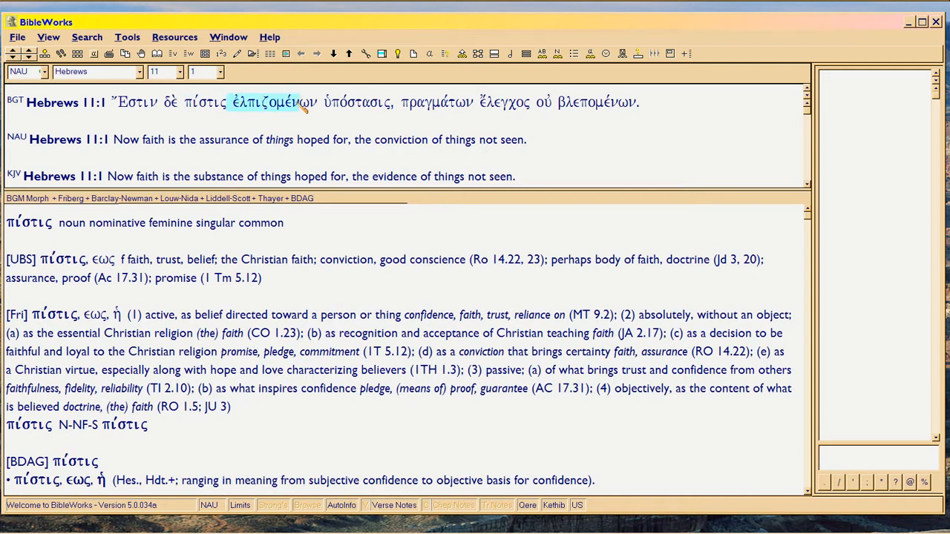
pyautogui.click(273, 101)
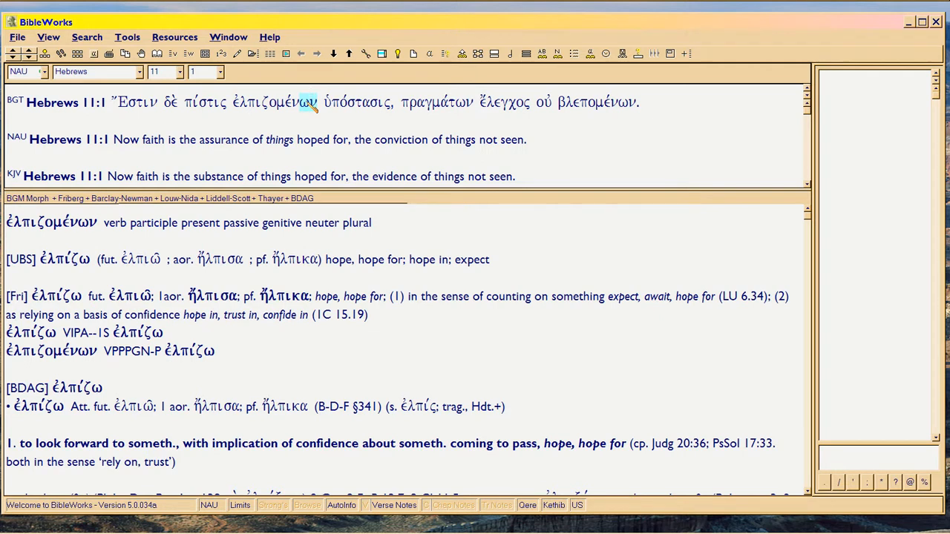
pyautogui.click(279, 140)
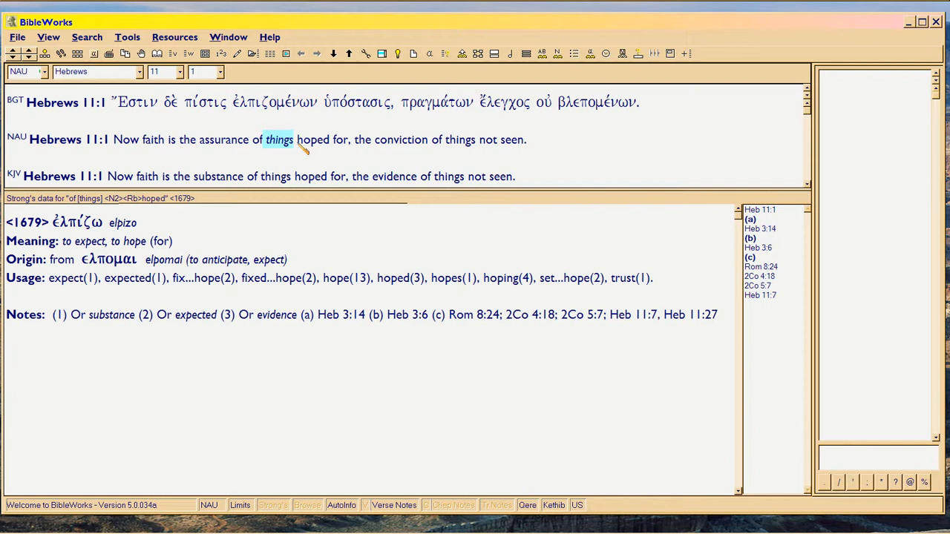
pyautogui.moveTo(288, 140)
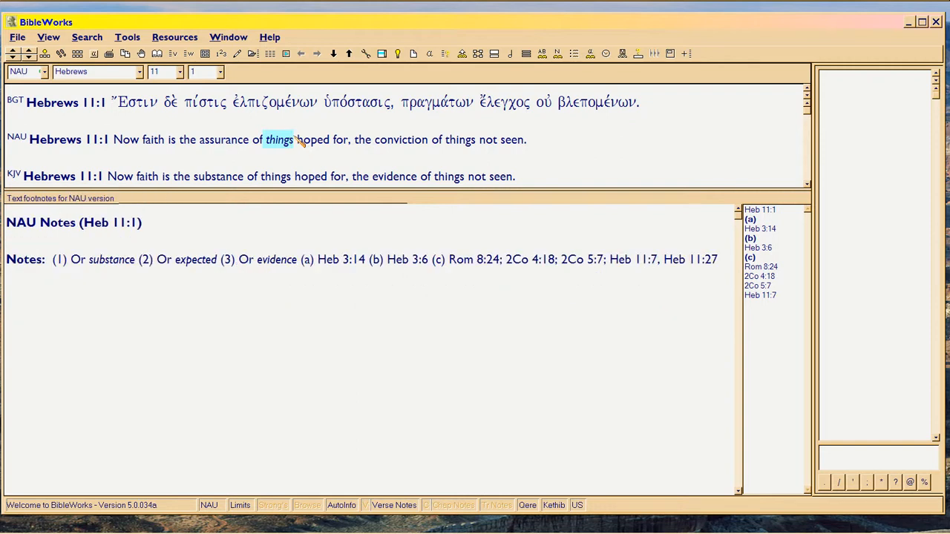
pyautogui.moveTo(295, 136)
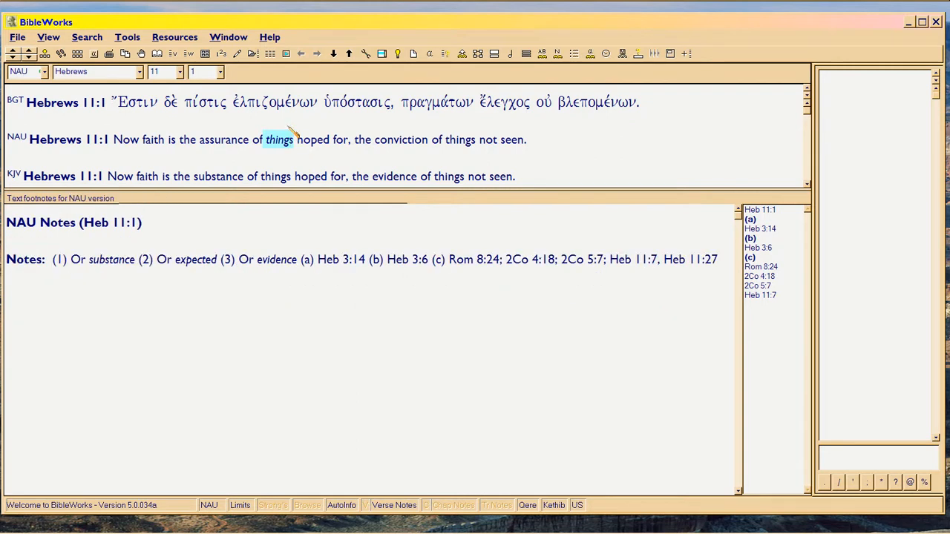
# Look up πίστις in the BGT line so its lexicon entries replace the NAU footnotes
pyautogui.click(202, 101)
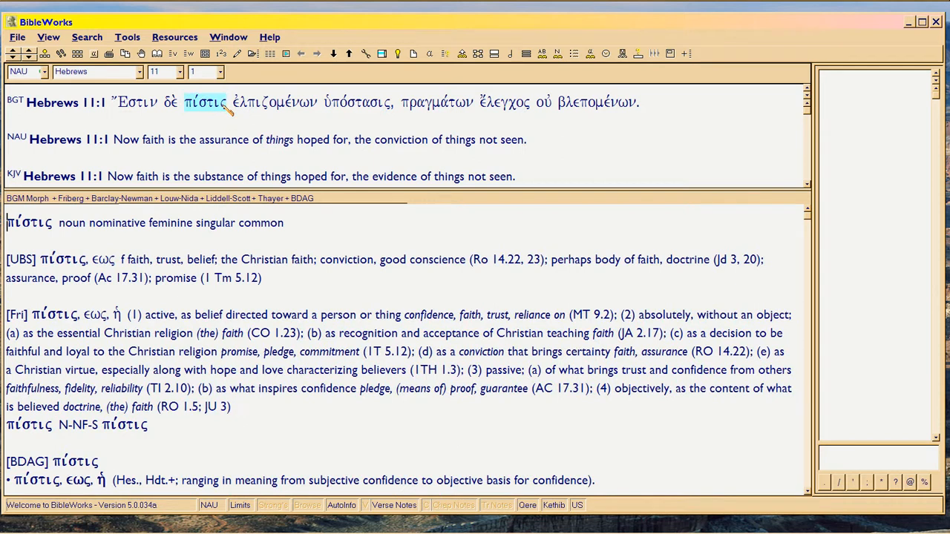
# Look up ἐλπιζομένων, then keep the lexicon entry for δέ in view
pyautogui.click(273, 101)
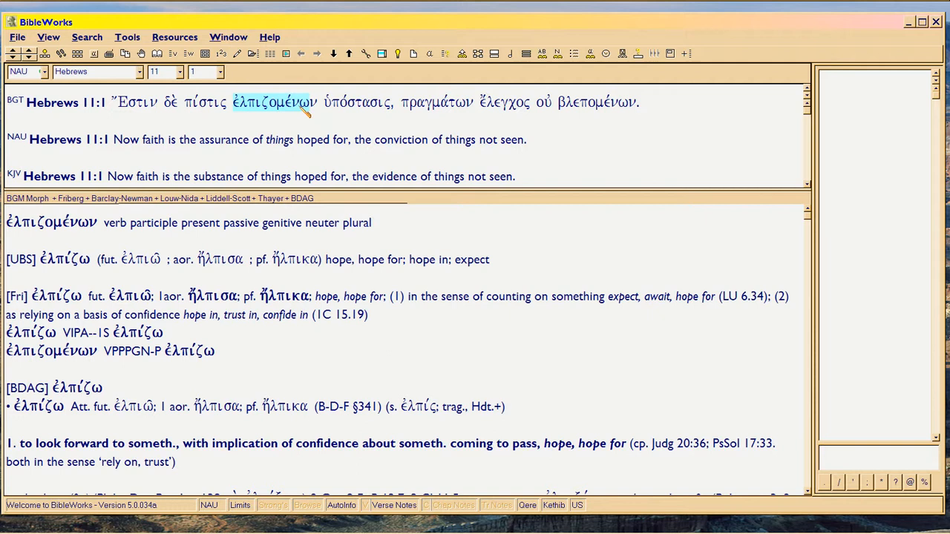
pyautogui.moveTo(312, 104)
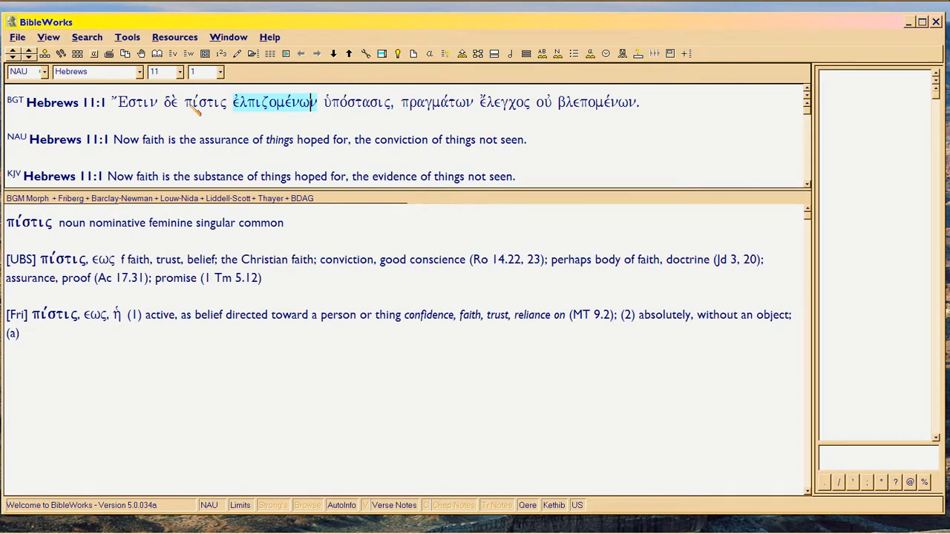
pyautogui.click(204, 101)
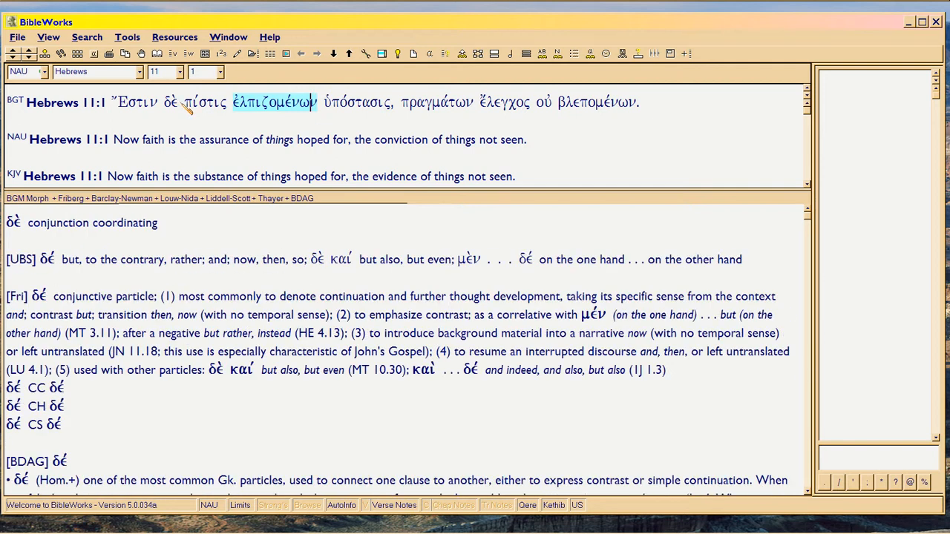
pyautogui.click(205, 100)
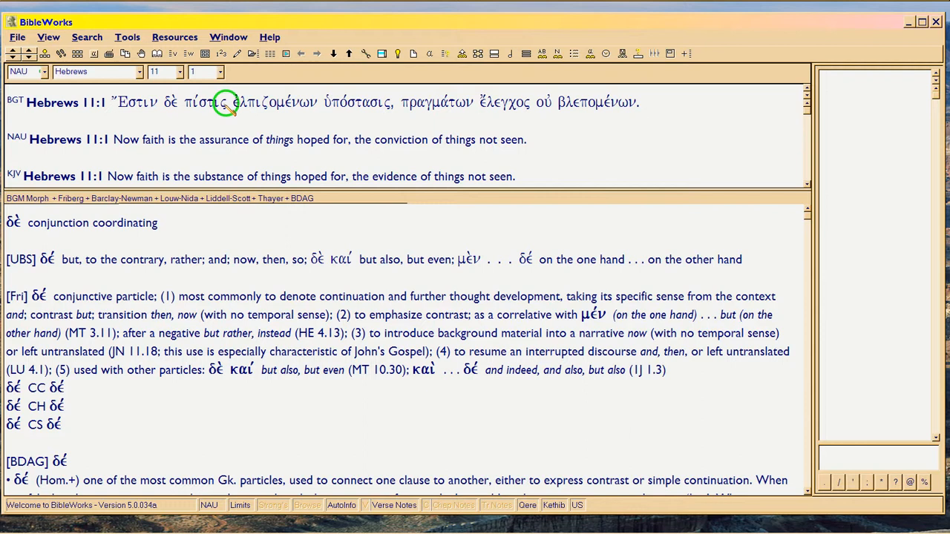
# Alternate lexicon lookups between πίστις and ἐλπιζομένων in the BGT verse
pyautogui.click(205, 100)
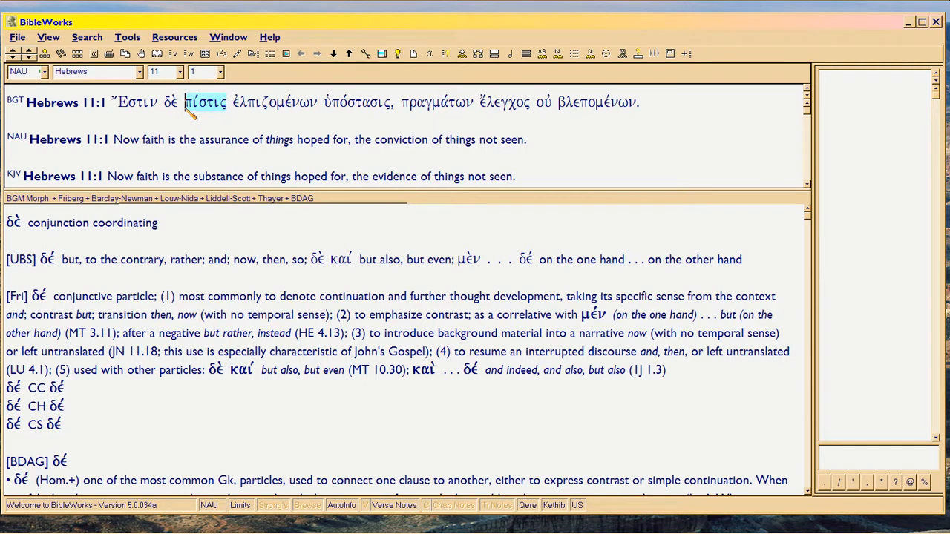
pyautogui.click(205, 101)
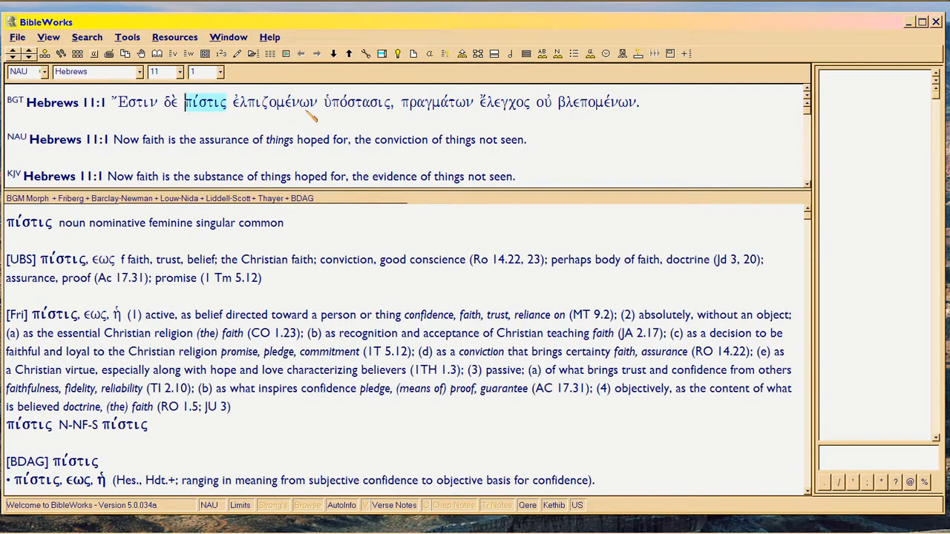
pyautogui.click(275, 101)
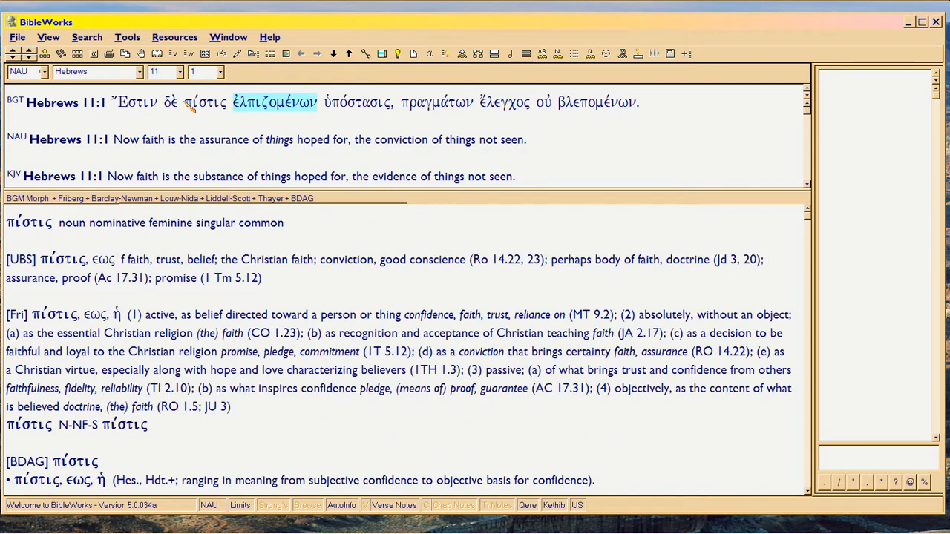
pyautogui.click(205, 101)
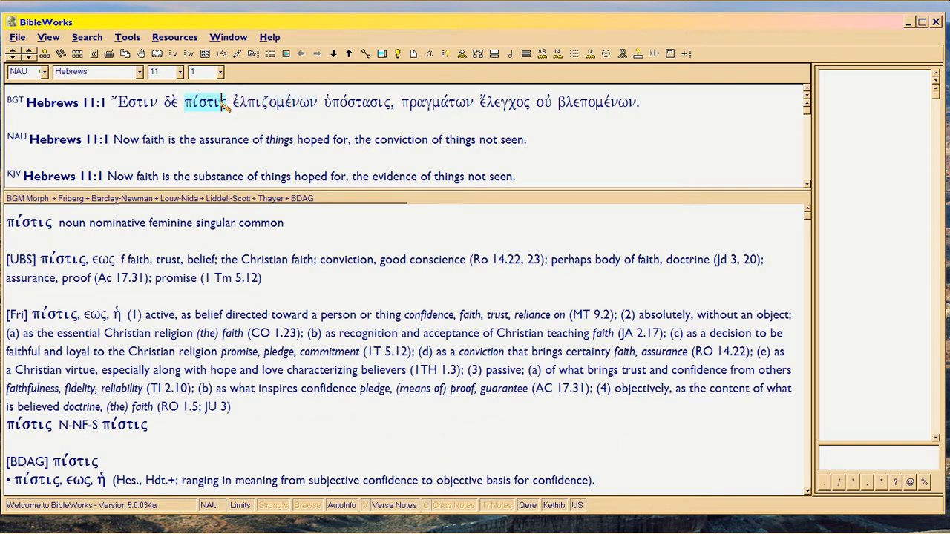
pyautogui.click(273, 101)
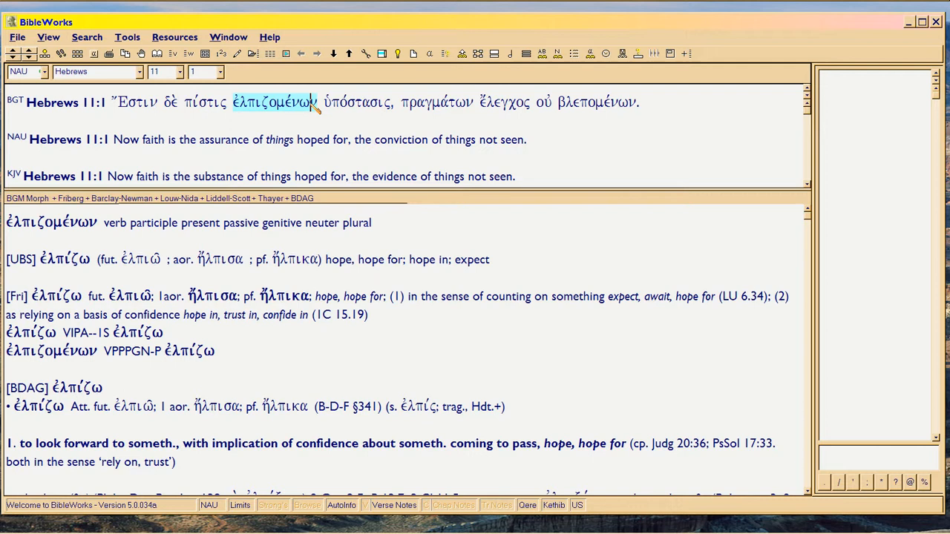
pyautogui.click(205, 101)
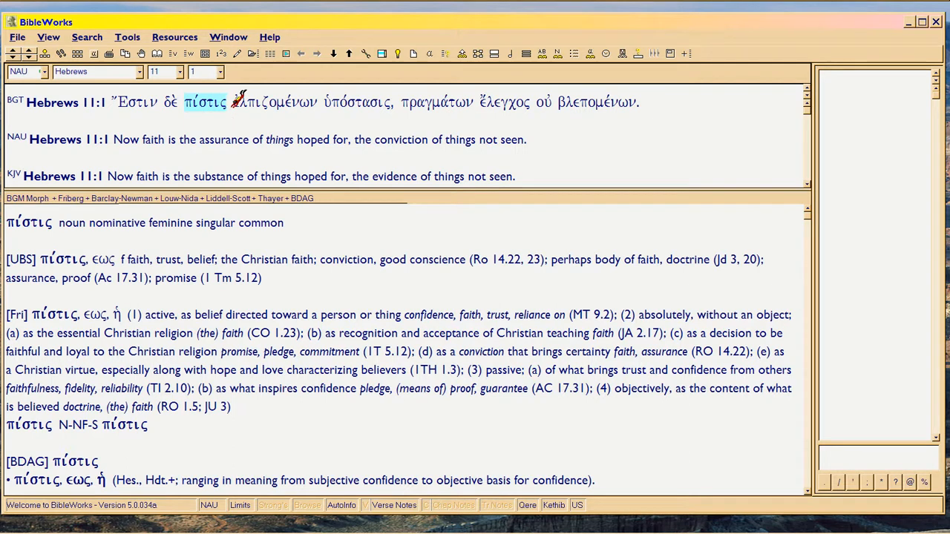
pyautogui.click(273, 100)
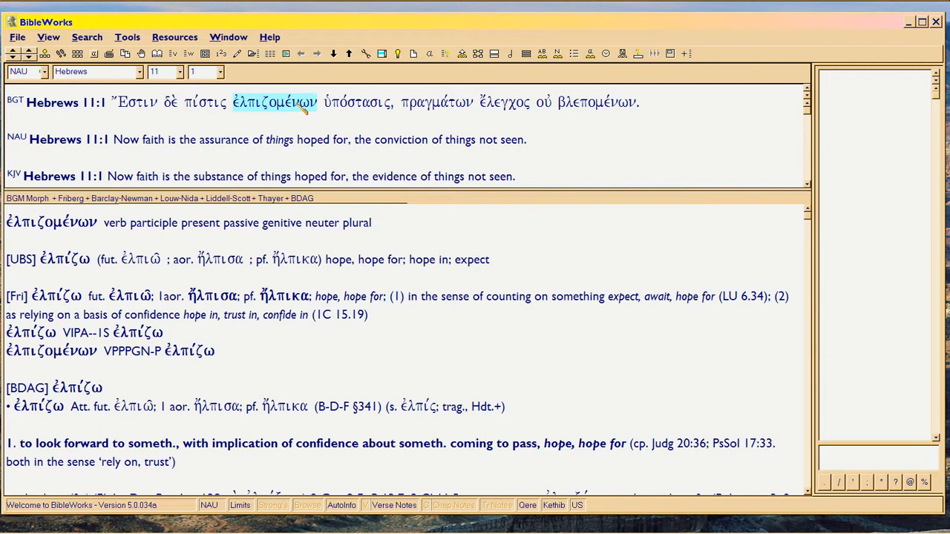
pyautogui.moveTo(255, 124)
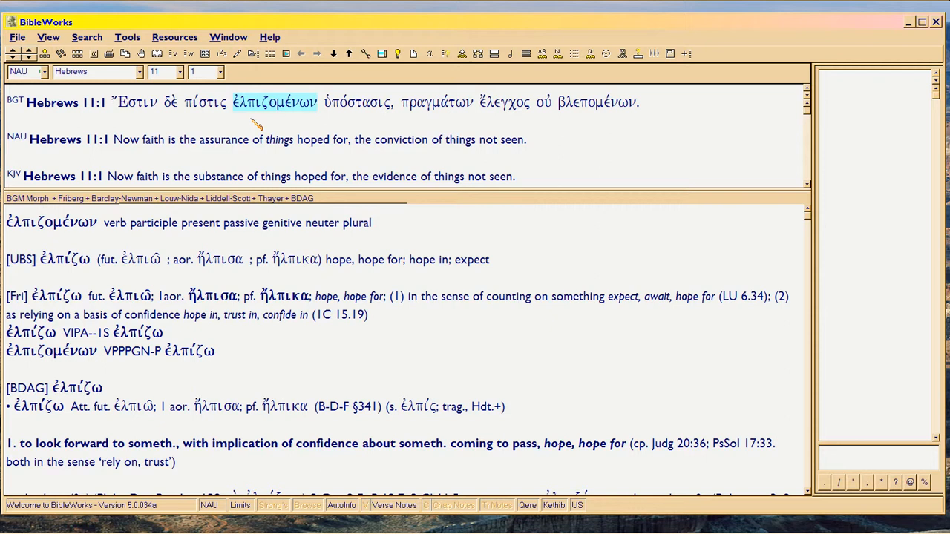
pyautogui.moveTo(261, 111)
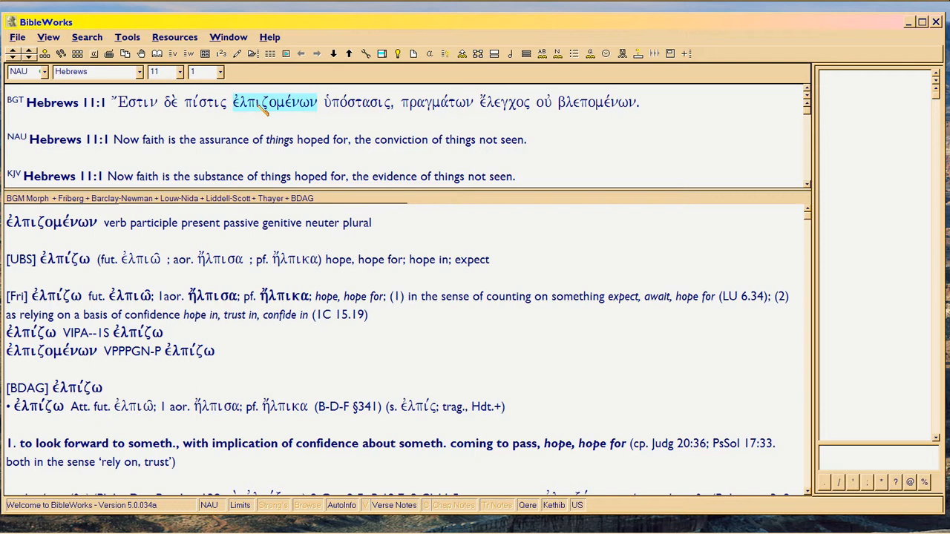
# Continue comparing πίστις and ἐλπιζομένων, then scroll to the Strong's ὑπόστασις entry with Geneva notes
pyautogui.click(205, 101)
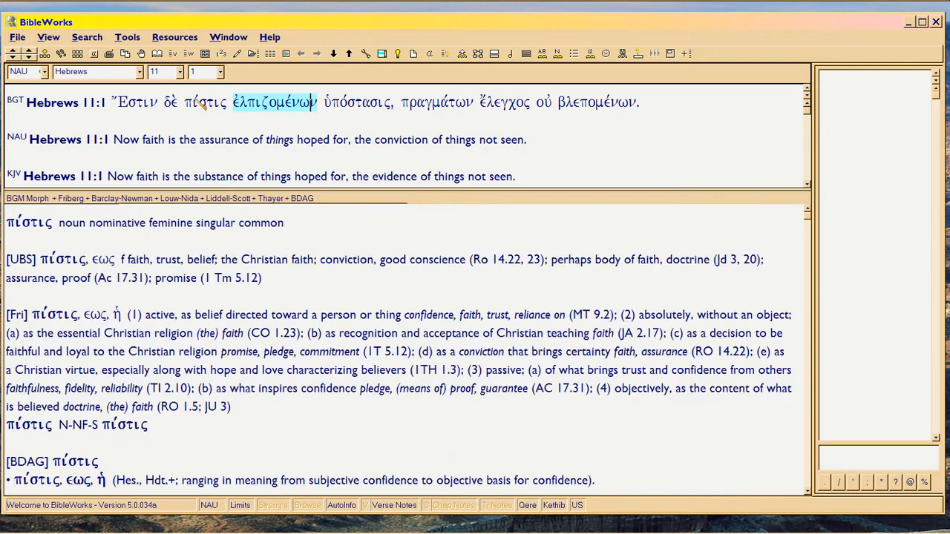
pyautogui.click(204, 101)
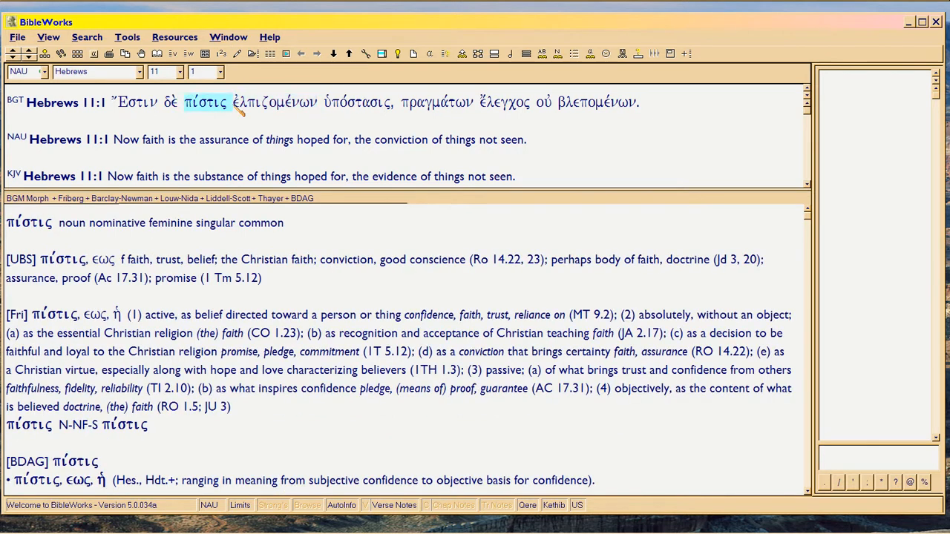
pyautogui.click(274, 101)
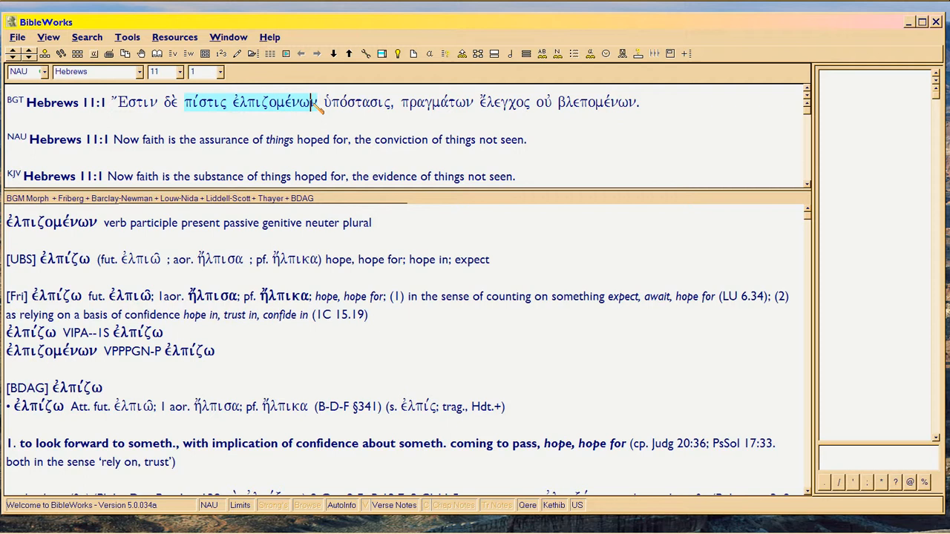
pyautogui.moveTo(304, 111)
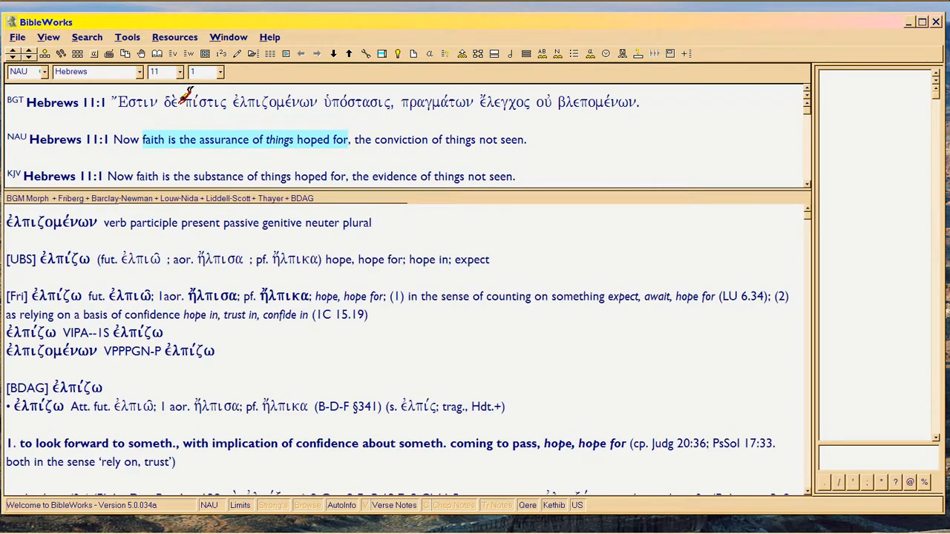
pyautogui.click(205, 101)
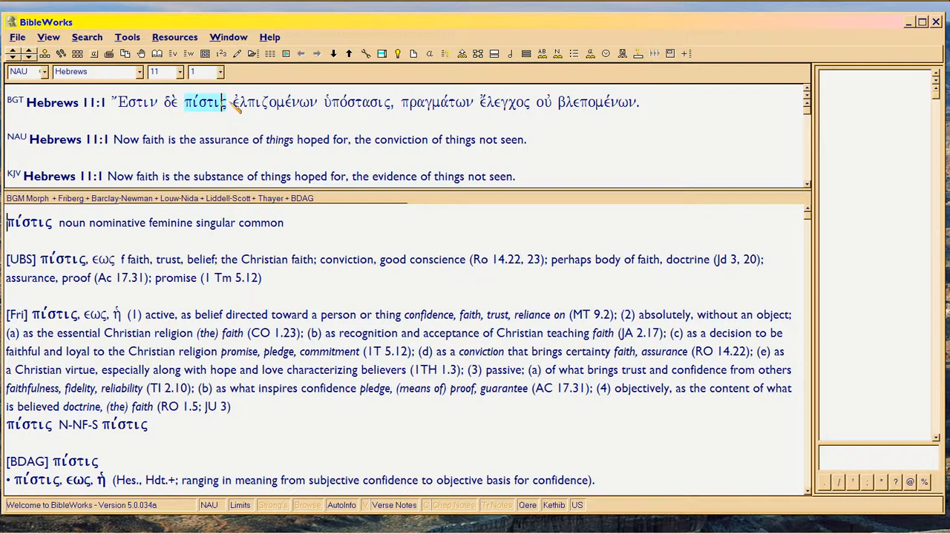
pyautogui.click(273, 100)
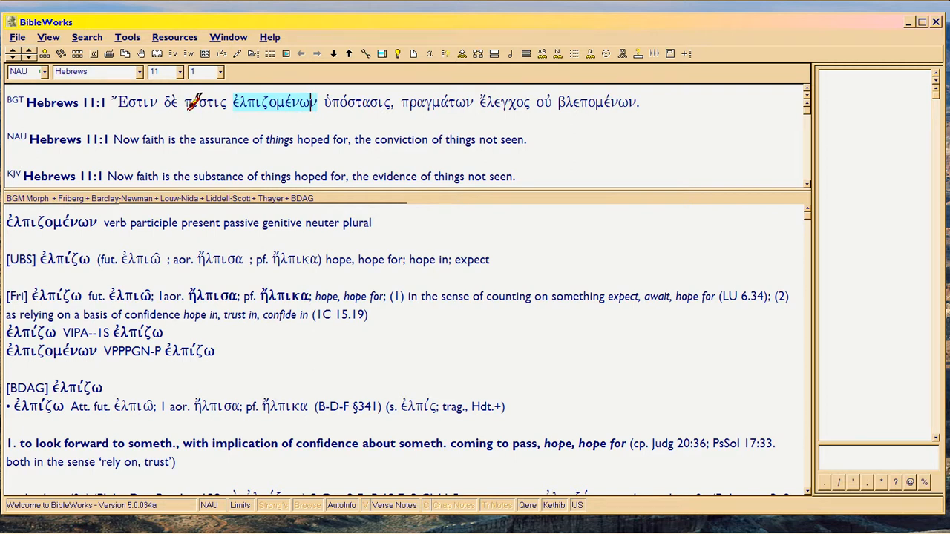
pyautogui.click(205, 101)
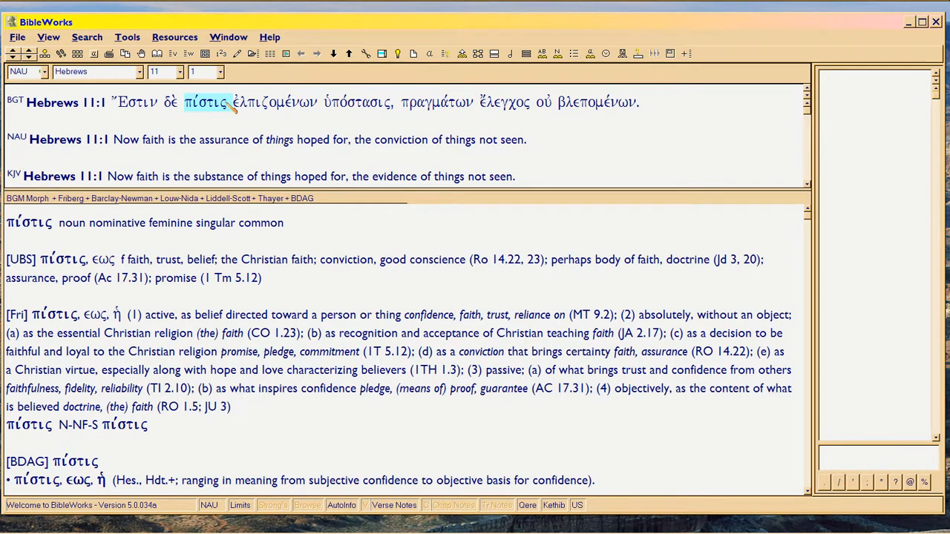
pyautogui.click(273, 101)
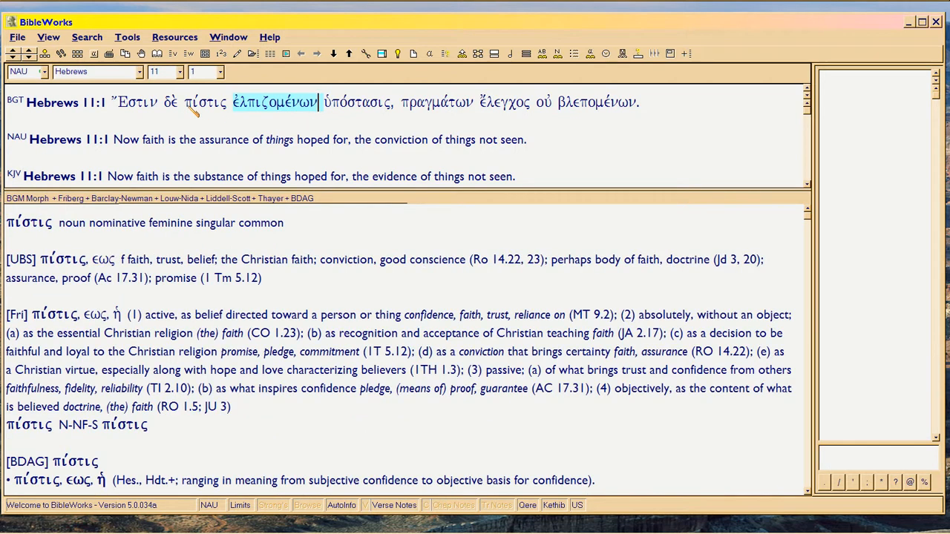
pyautogui.click(206, 101)
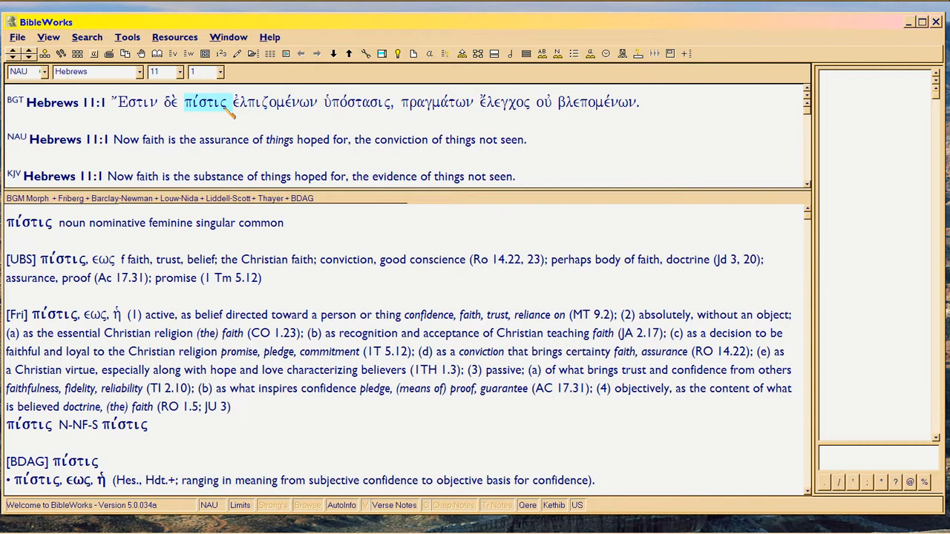
pyautogui.moveTo(268, 343)
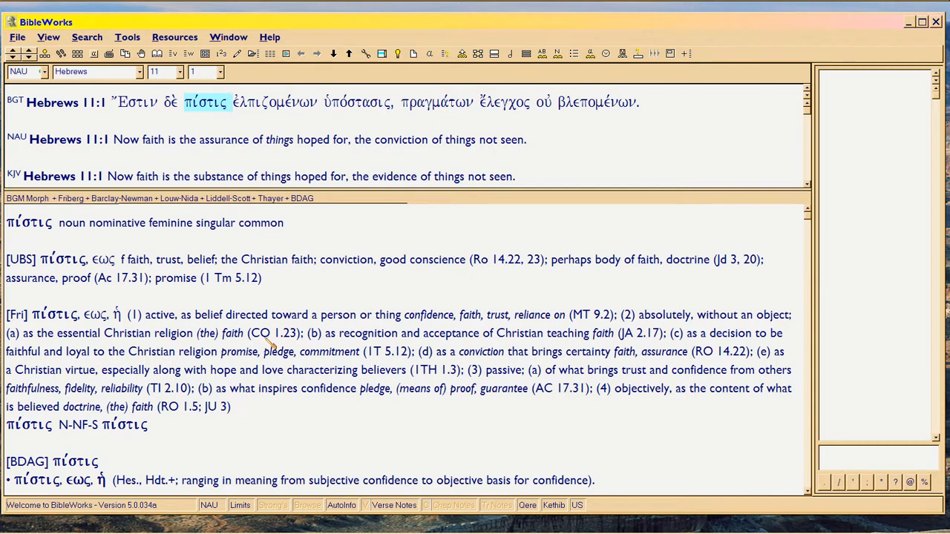
pyautogui.scroll(-3)
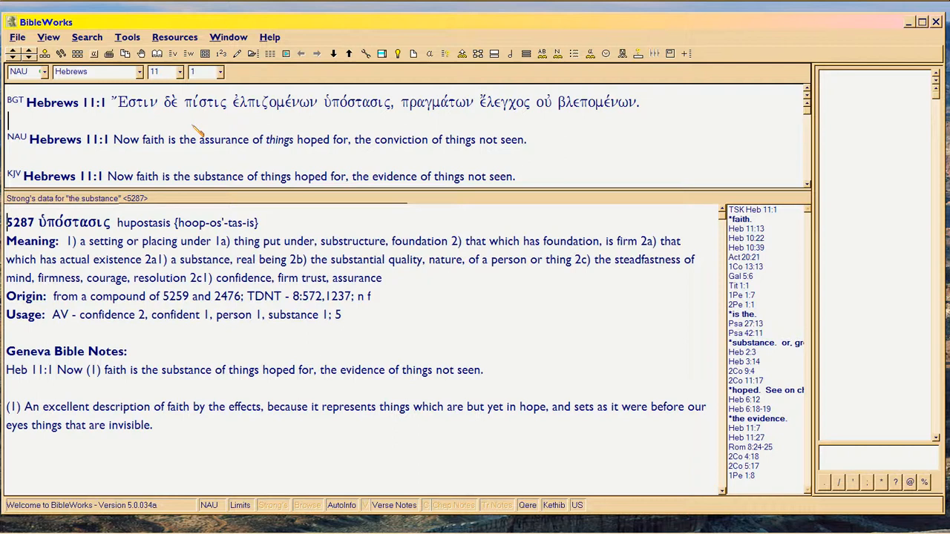
# Look up Ἔστιν in the lexicon, then bring up the NAU footnotes in its place
pyautogui.click(137, 101)
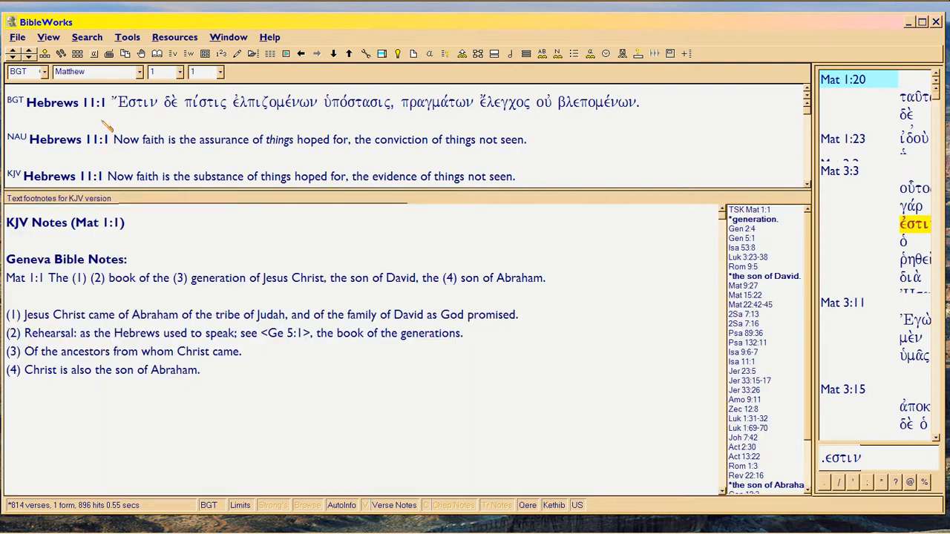
pyautogui.click(137, 101)
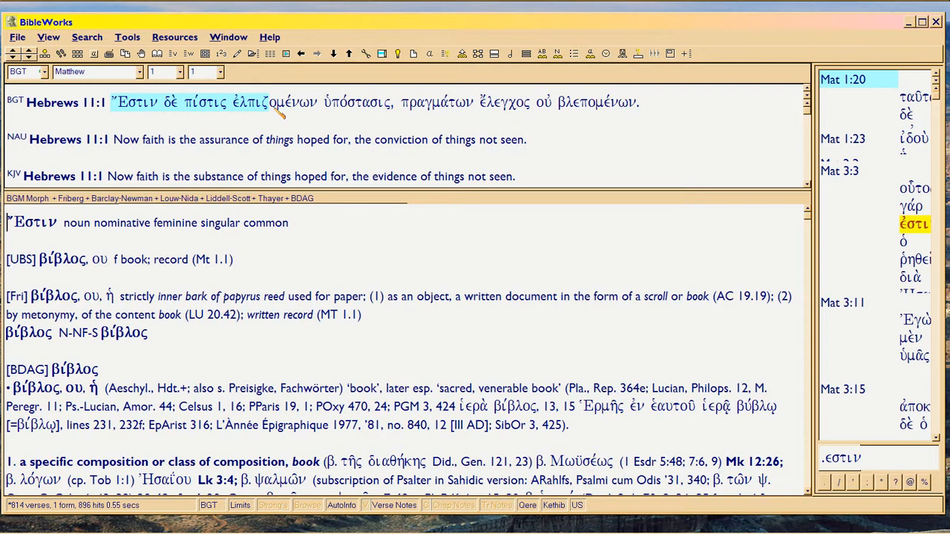
pyautogui.click(395, 504)
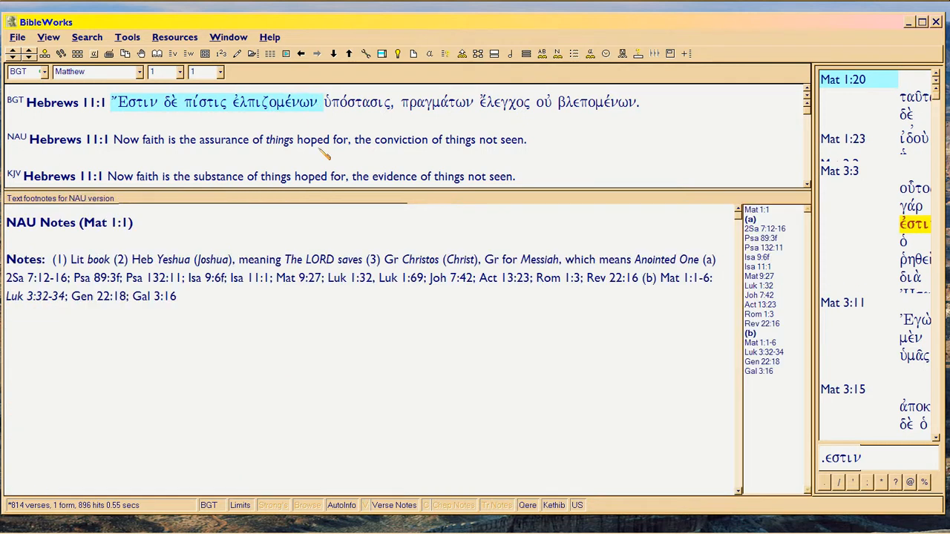
pyautogui.moveTo(332, 140)
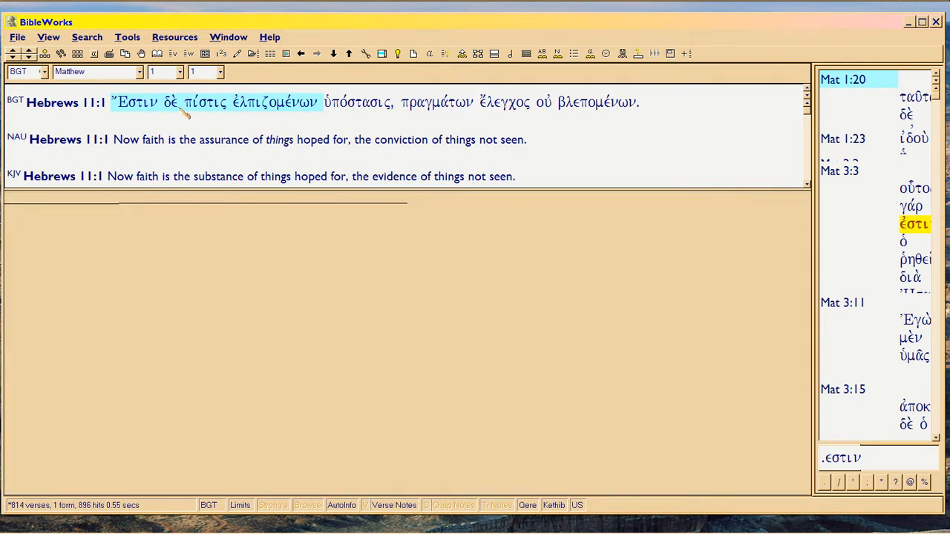
# Look up Ἔστιν, πίστις and ἐλπιζομένων twice in turn, ending on the ἐλπιζομένων entry
pyautogui.click(137, 101)
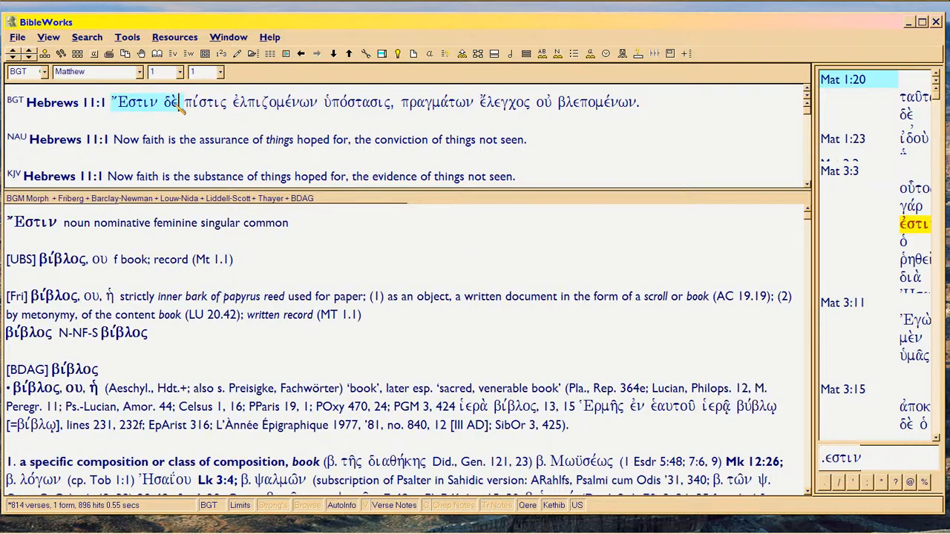
pyautogui.click(204, 101)
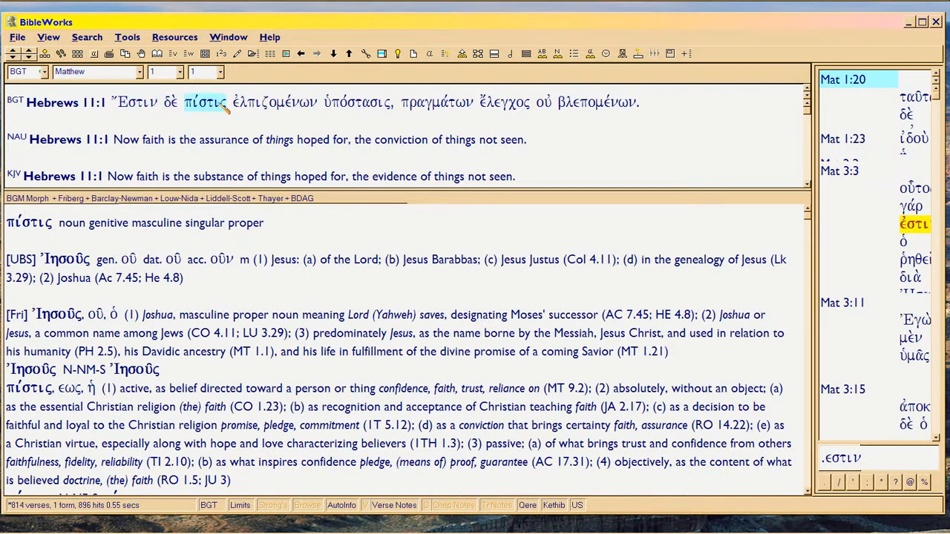
pyautogui.click(273, 101)
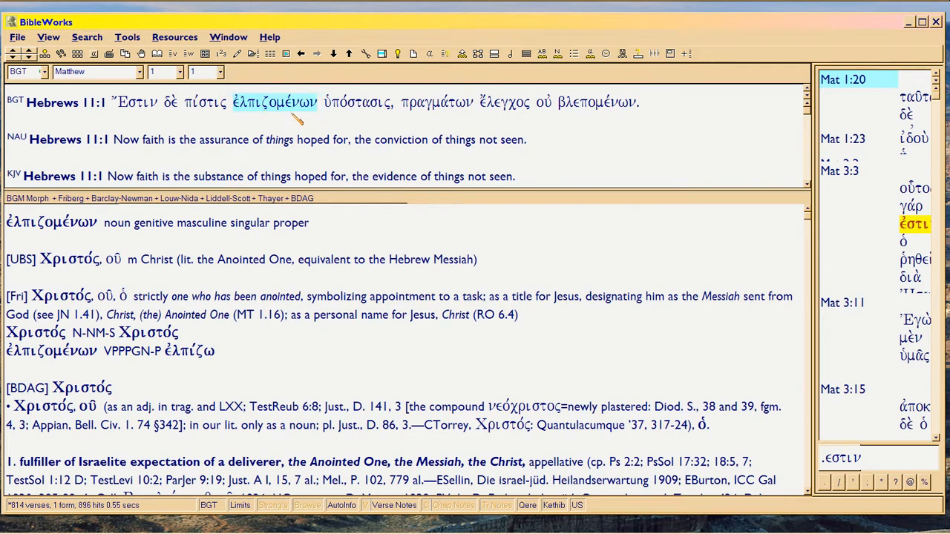
pyautogui.click(138, 101)
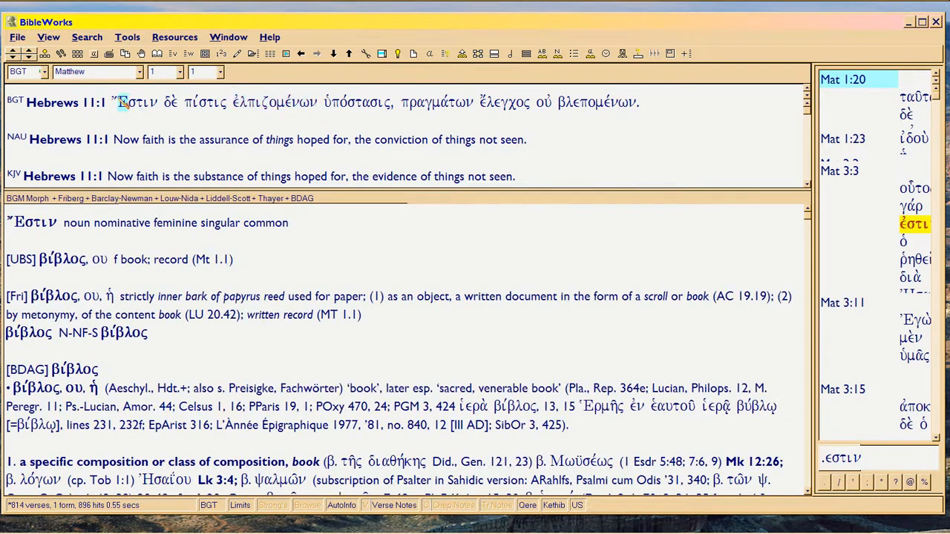
pyautogui.click(169, 101)
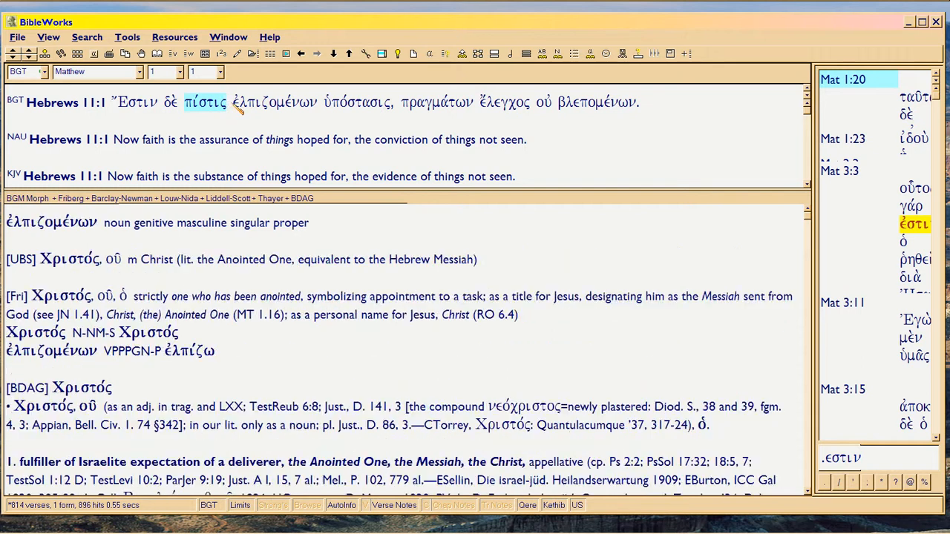
pyautogui.click(273, 101)
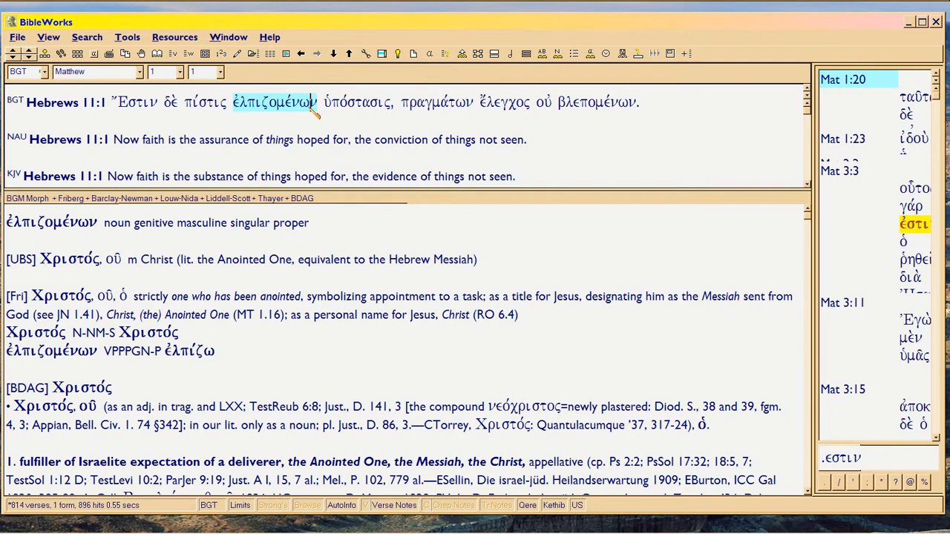
pyautogui.moveTo(152, 104)
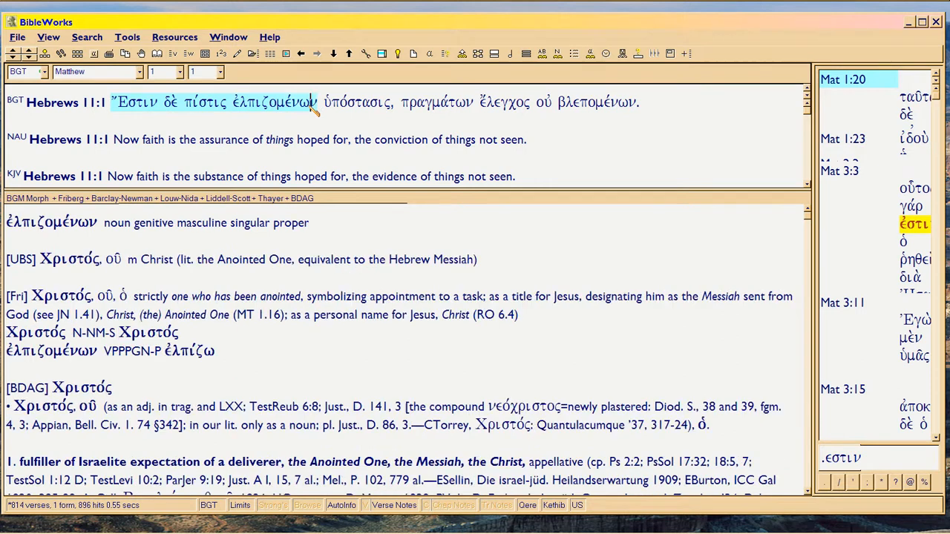
pyautogui.click(203, 102)
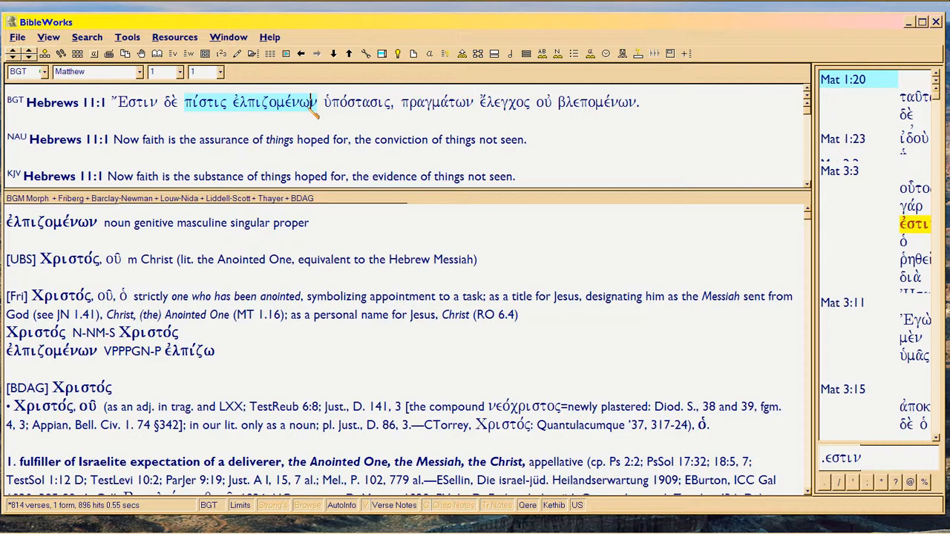
pyautogui.click(136, 100)
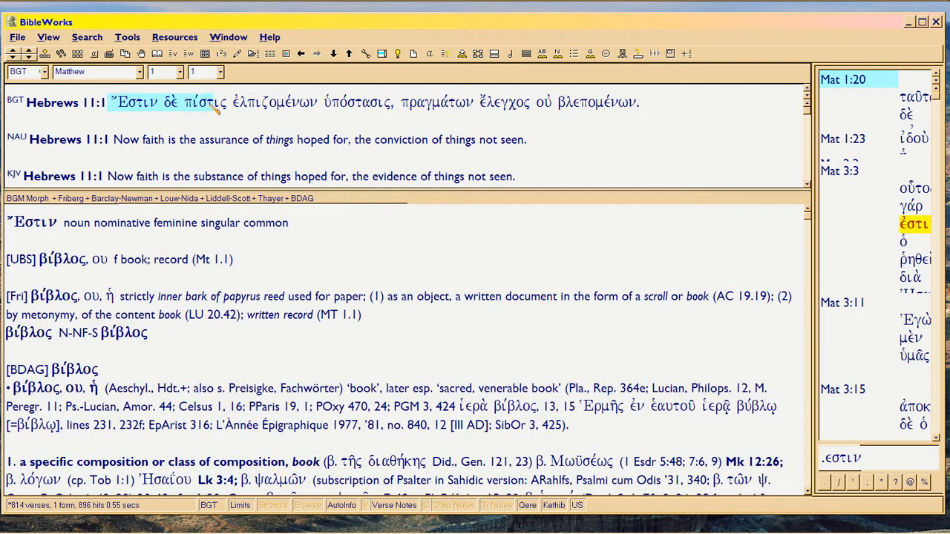
pyautogui.moveTo(274, 101)
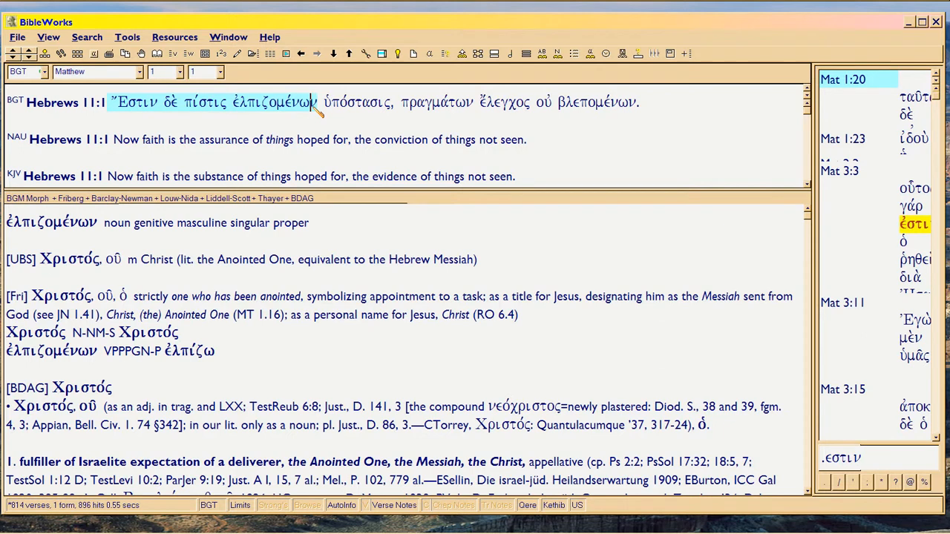
pyautogui.click(190, 101)
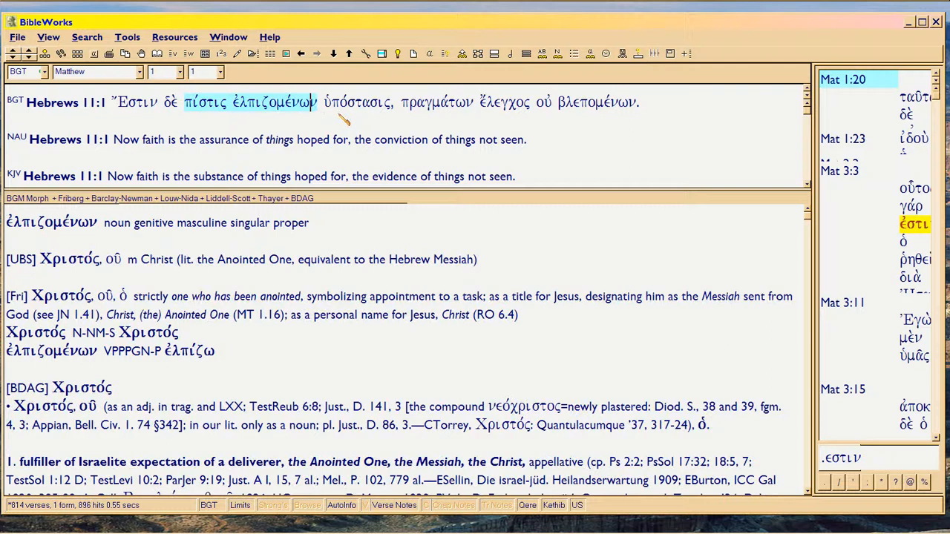
# Look up ὑπόστασις, ἔλεγχος and βλεπομένων, then return to the ὑπόστασις parsing
pyautogui.click(357, 101)
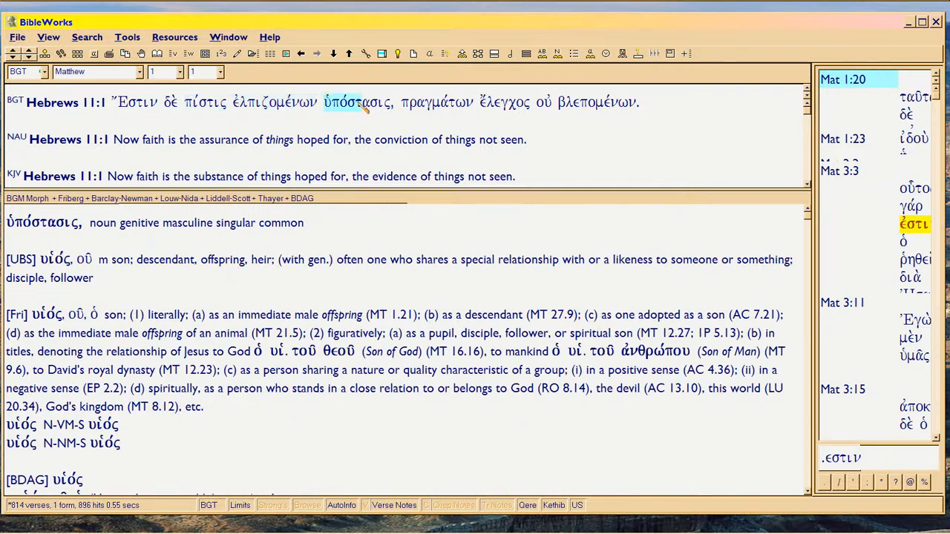
pyautogui.click(436, 101)
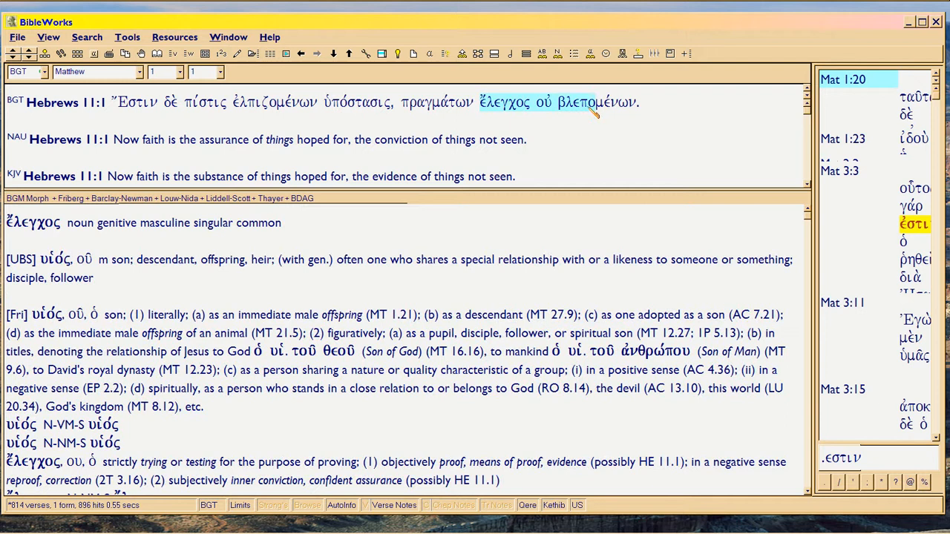
pyautogui.click(599, 100)
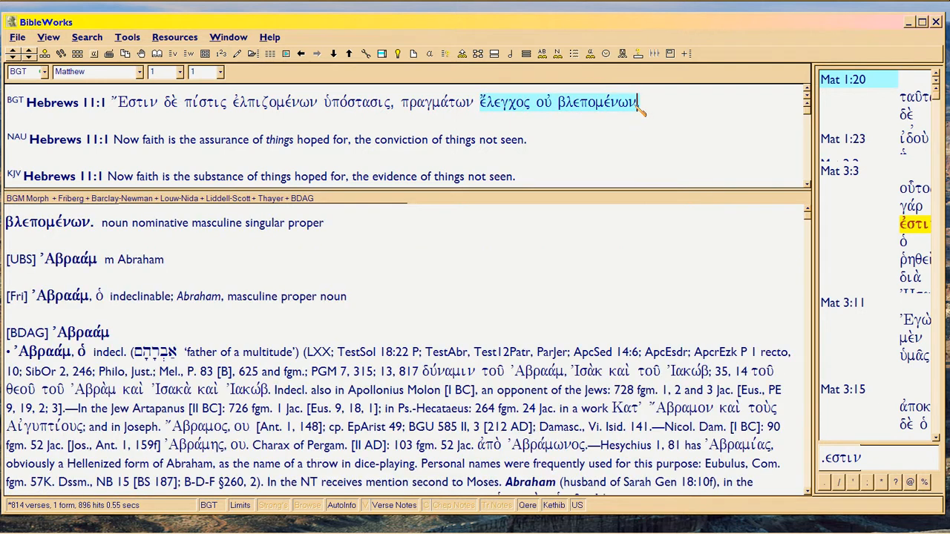
pyautogui.moveTo(636, 102)
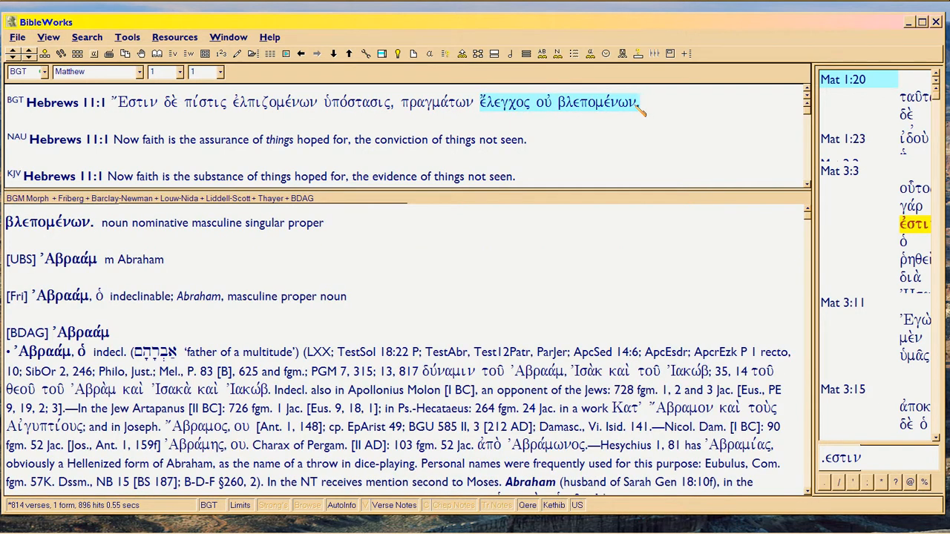
pyautogui.click(540, 101)
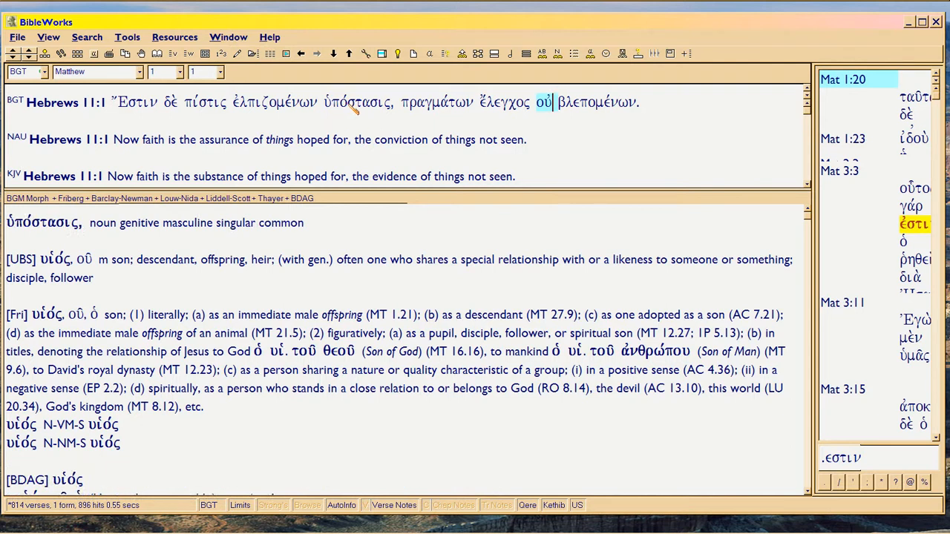
pyautogui.moveTo(332, 107)
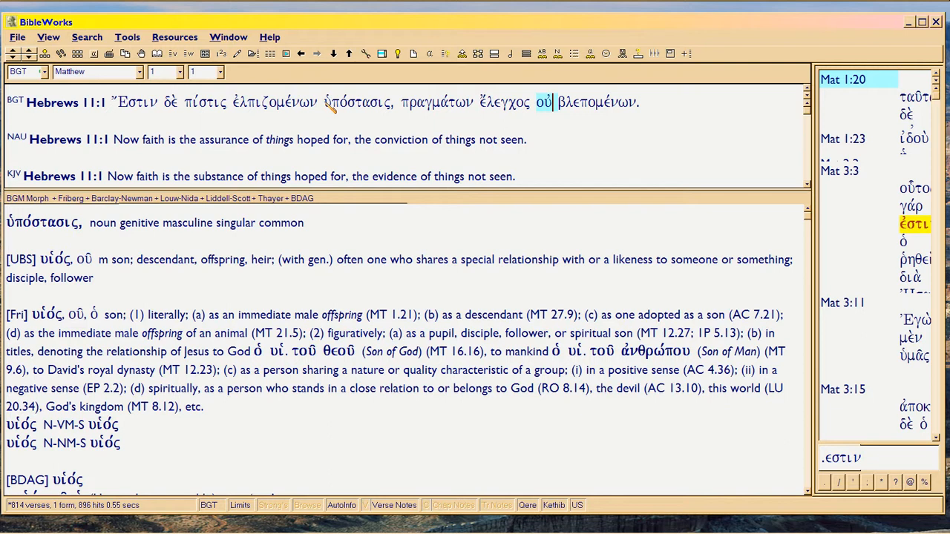
pyautogui.moveTo(359, 101)
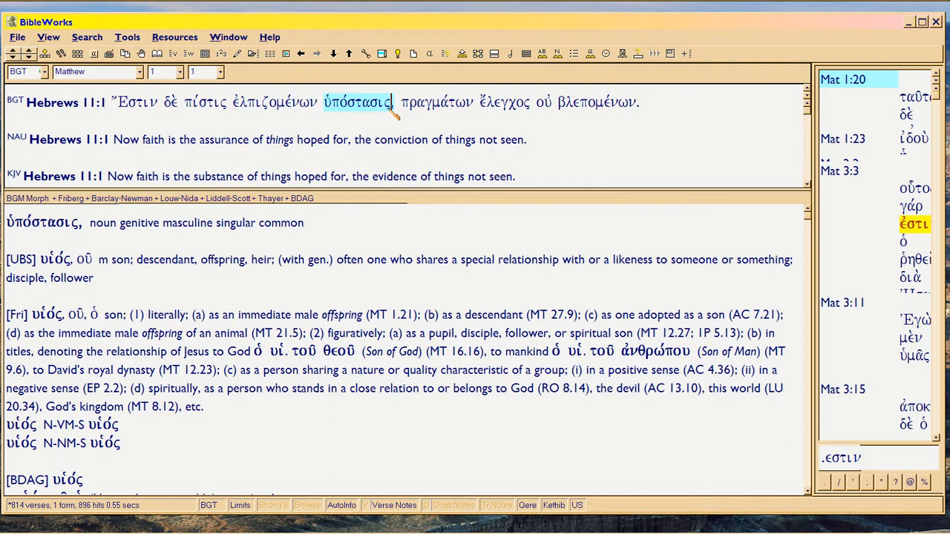
# Look up ἐλπιζομένων, Ἔστιν and πίστις in the lexicon, touch 'things' in NAU, then return to ἐλπιζομένων
pyautogui.click(276, 101)
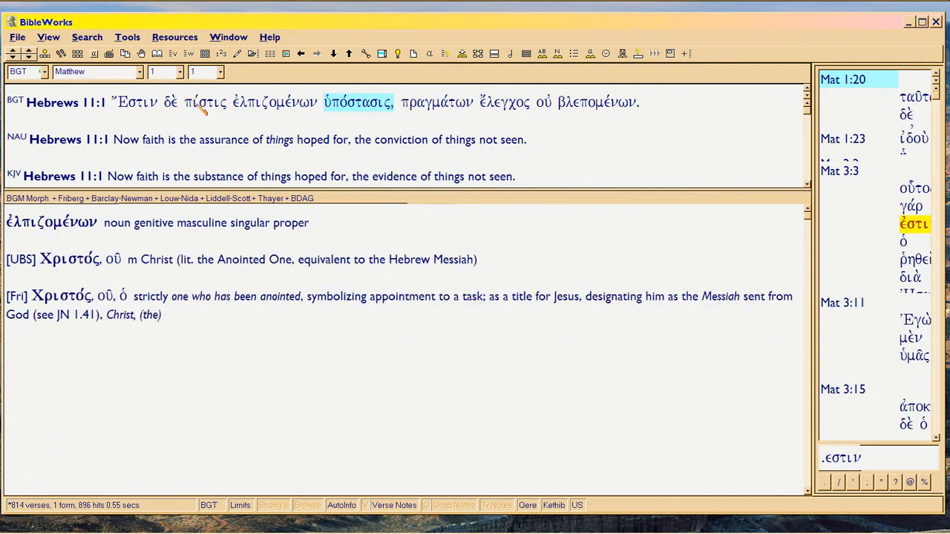
pyautogui.click(135, 103)
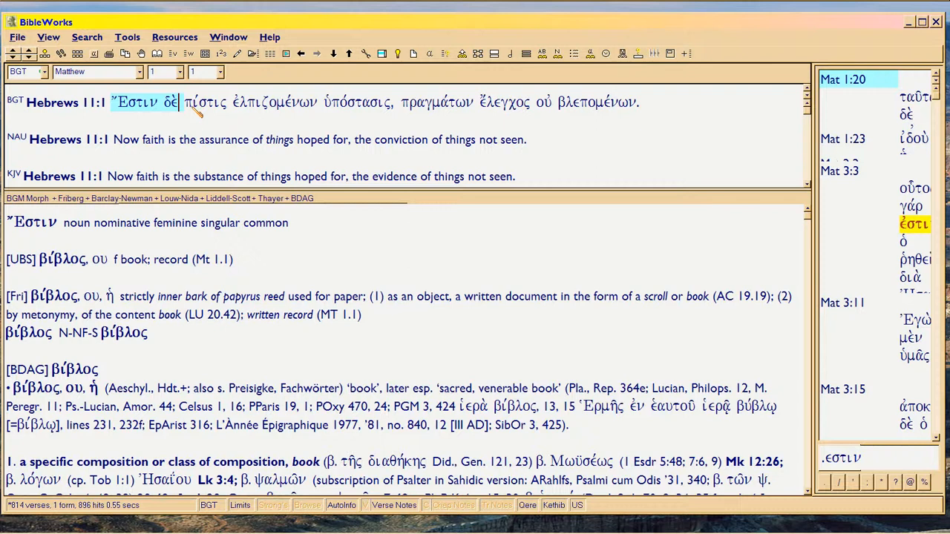
pyautogui.click(205, 101)
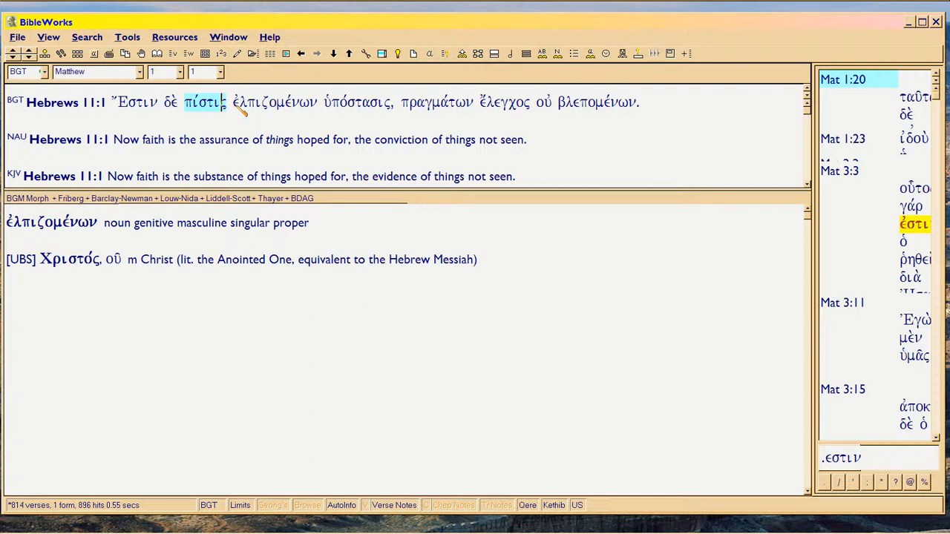
pyautogui.click(273, 100)
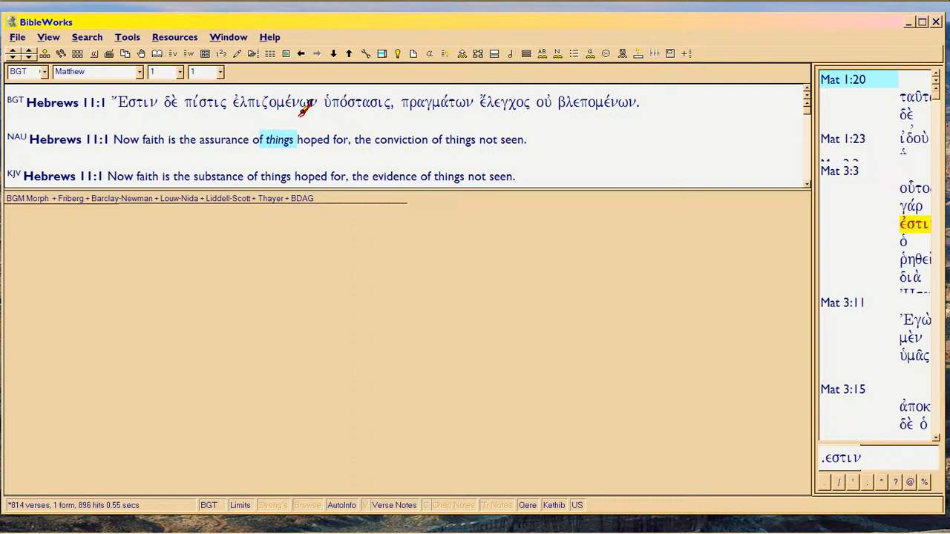
pyautogui.click(285, 101)
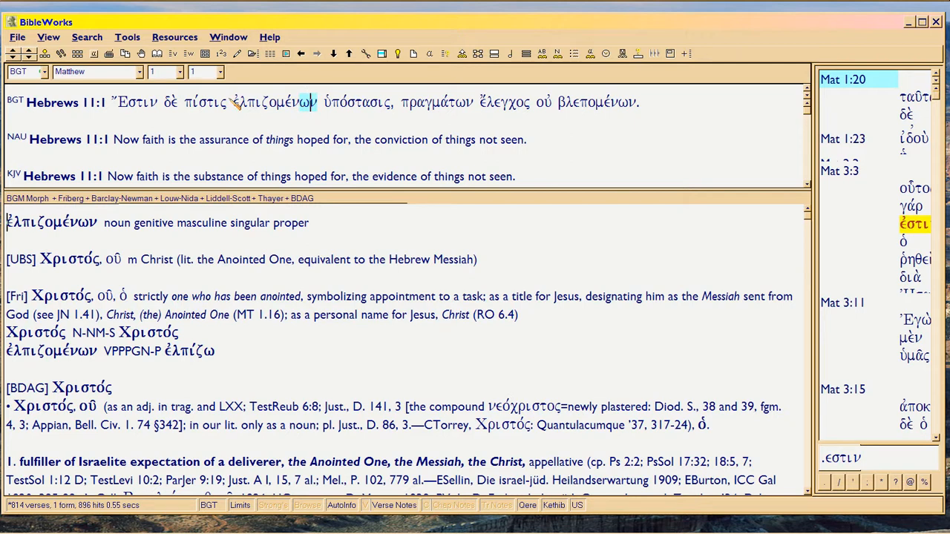
# Look up πίστις, Ἔστιν and ἐλπιζομένων again, finishing on the ὑπόστασις lexicon entry
pyautogui.click(204, 101)
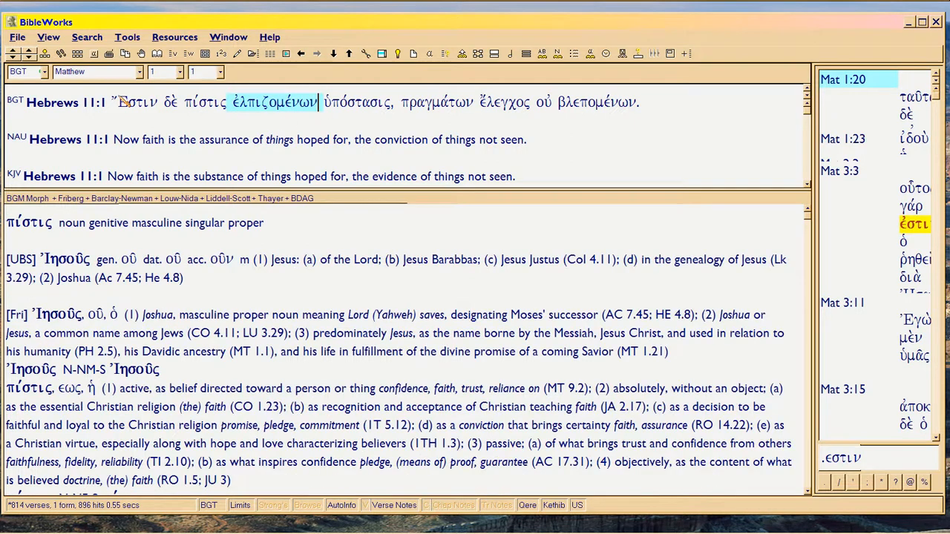
pyautogui.click(137, 101)
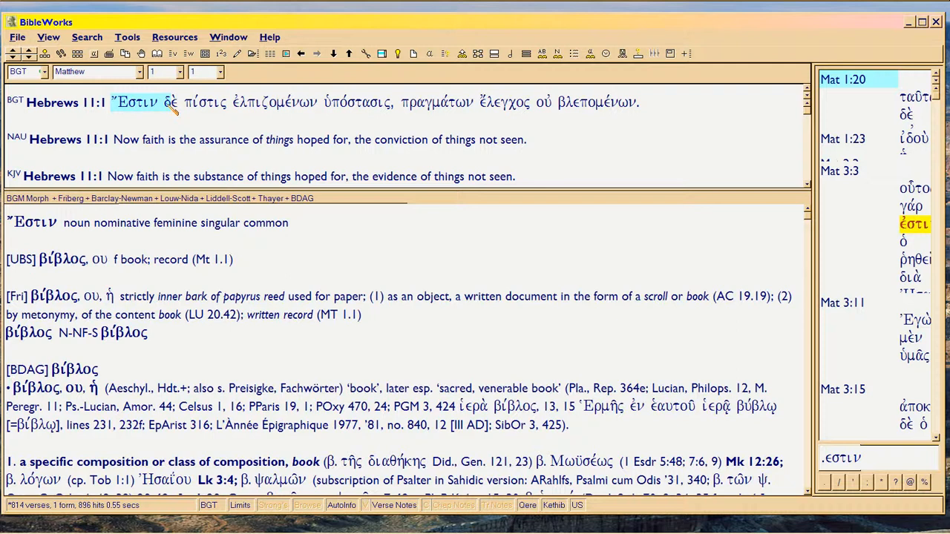
pyautogui.click(199, 101)
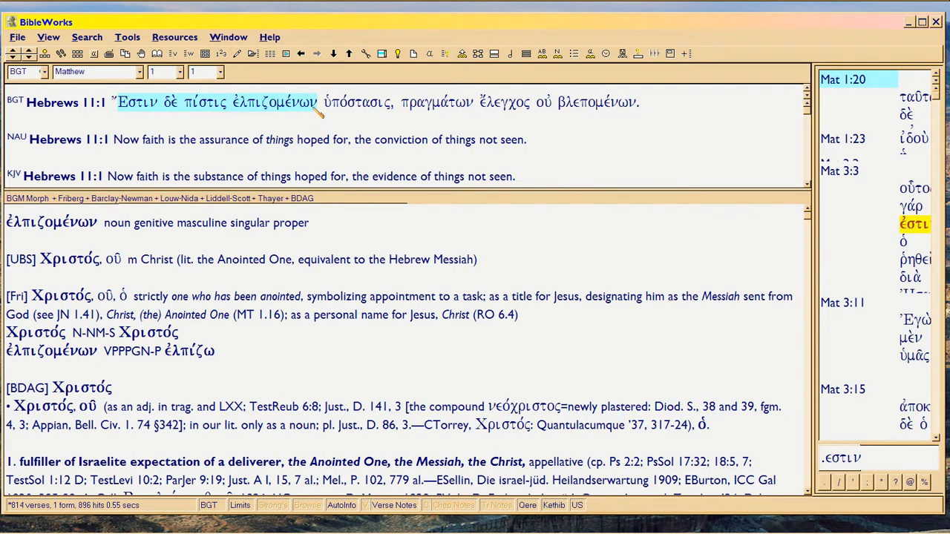
pyautogui.click(356, 101)
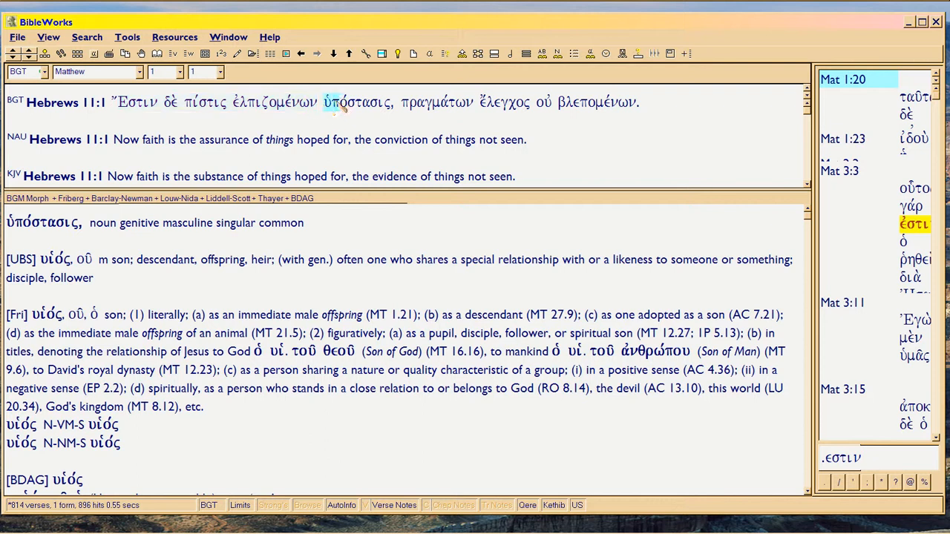